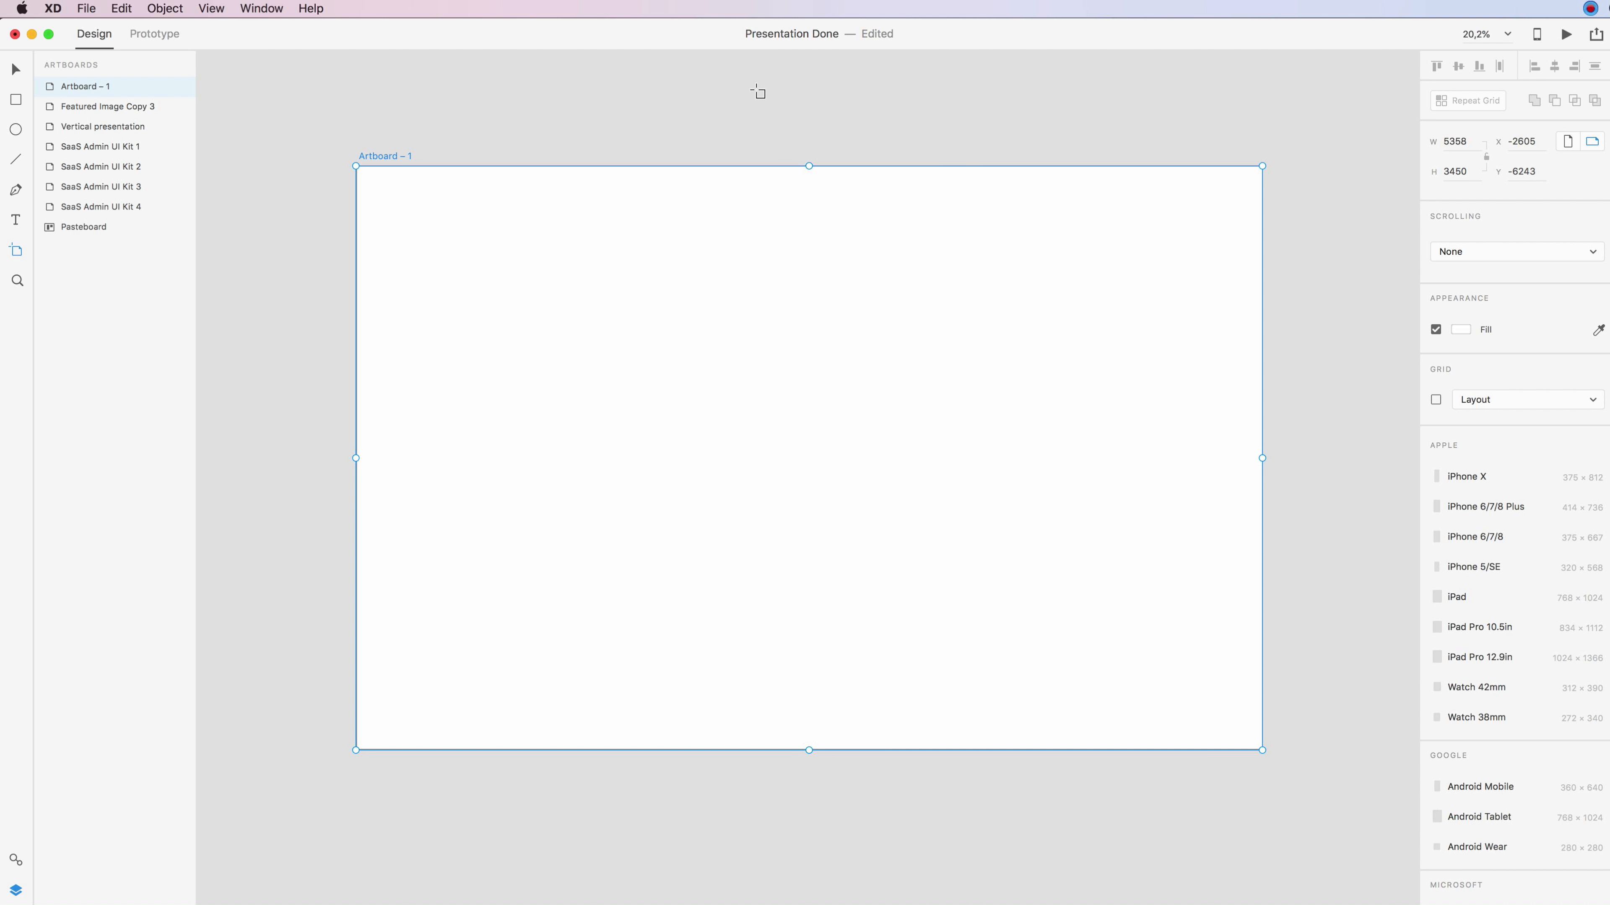
mouse_move(758, 95)
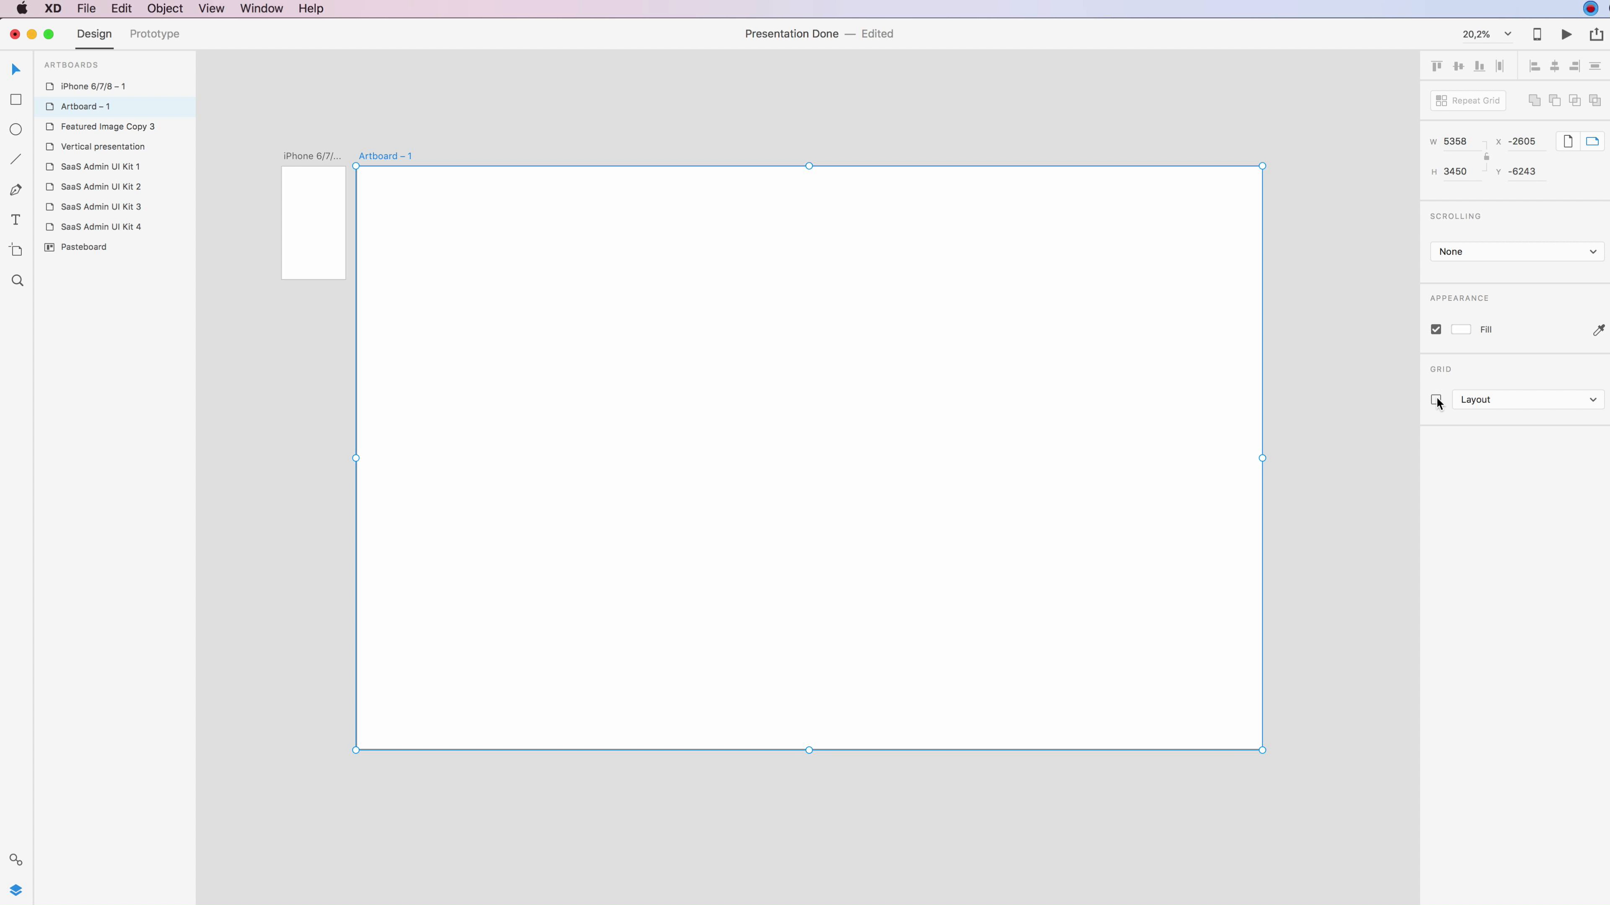
mouse_move(1436, 401)
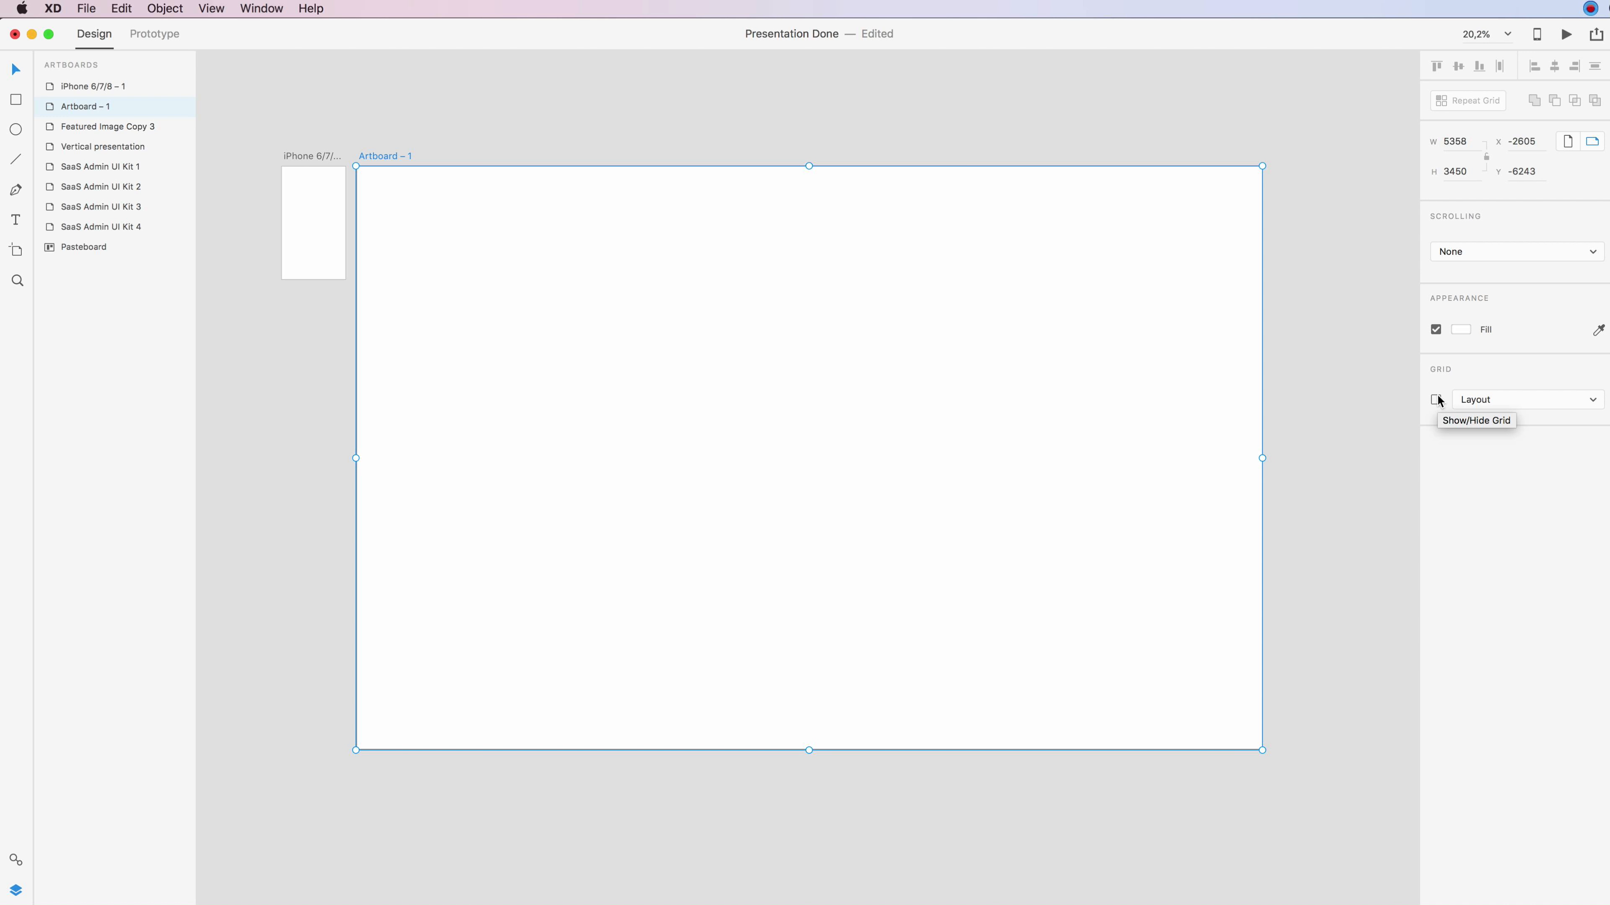
Step: Turn on the Layout grid for Artboard 1 and recolour its columns from cyan to light blue
left_click(1436, 399)
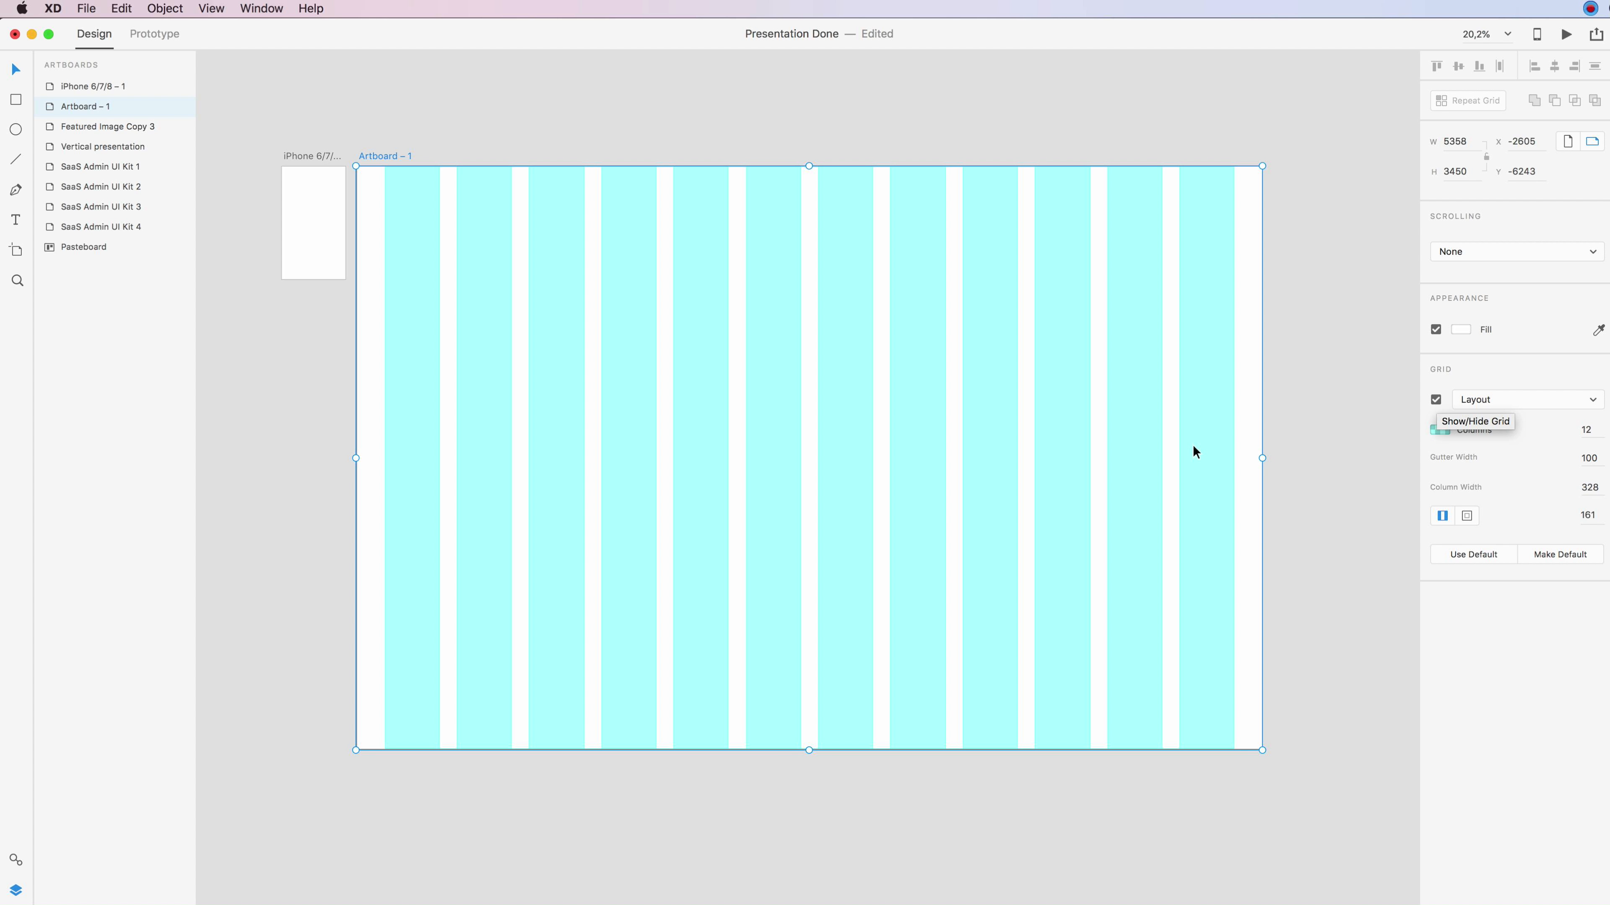
mouse_move(877, 437)
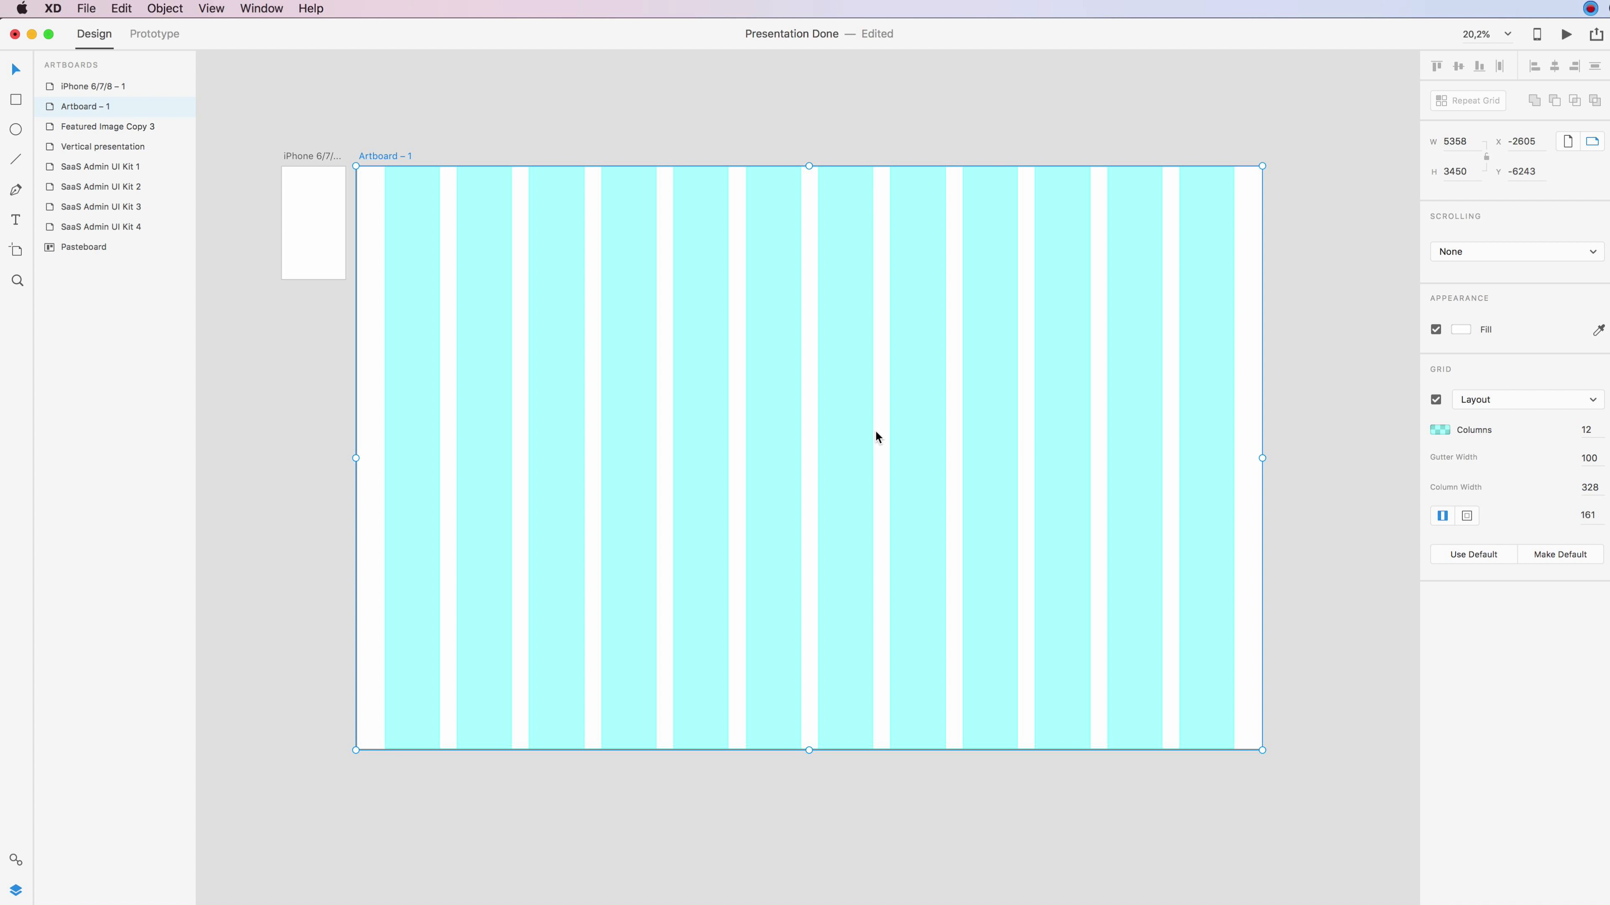
mouse_move(1446, 435)
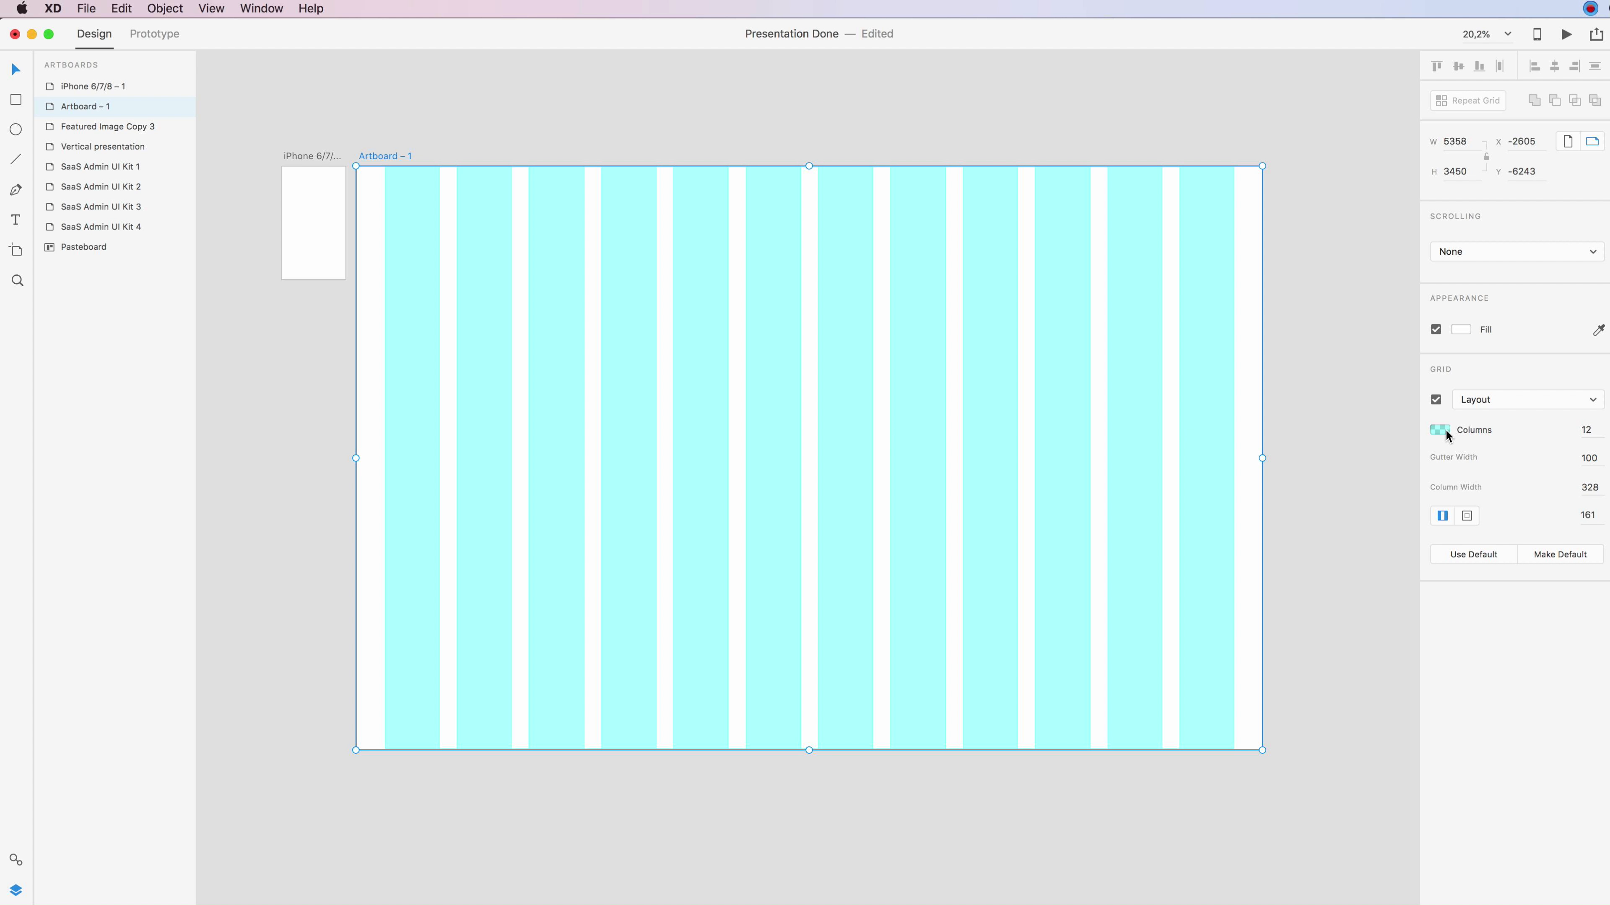
mouse_move(1441, 430)
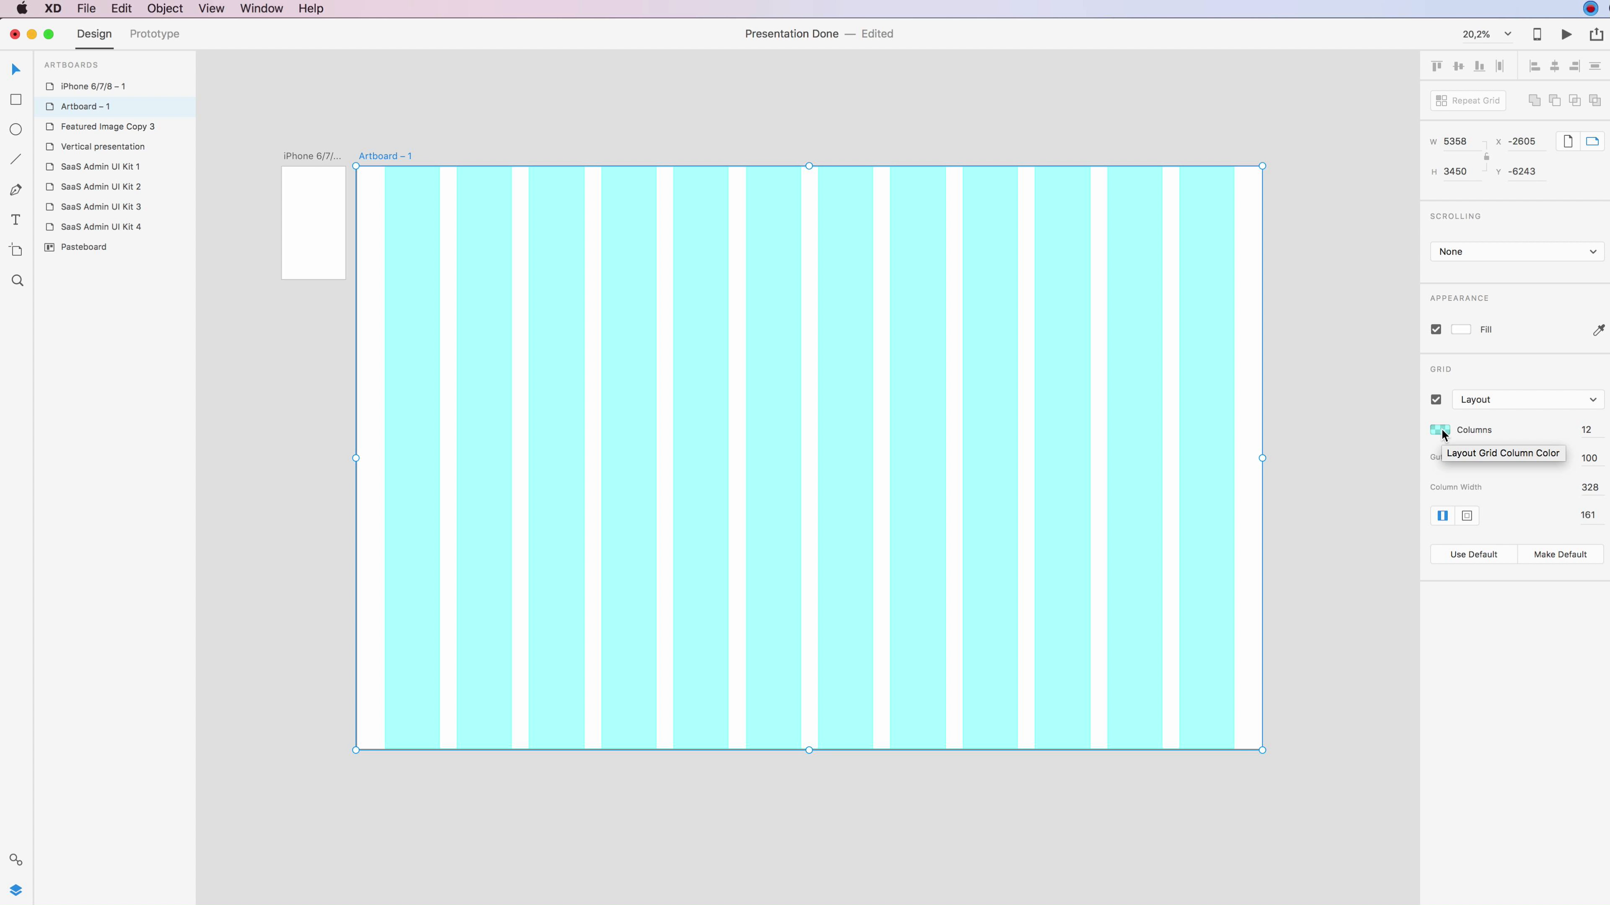
left_click(1441, 430)
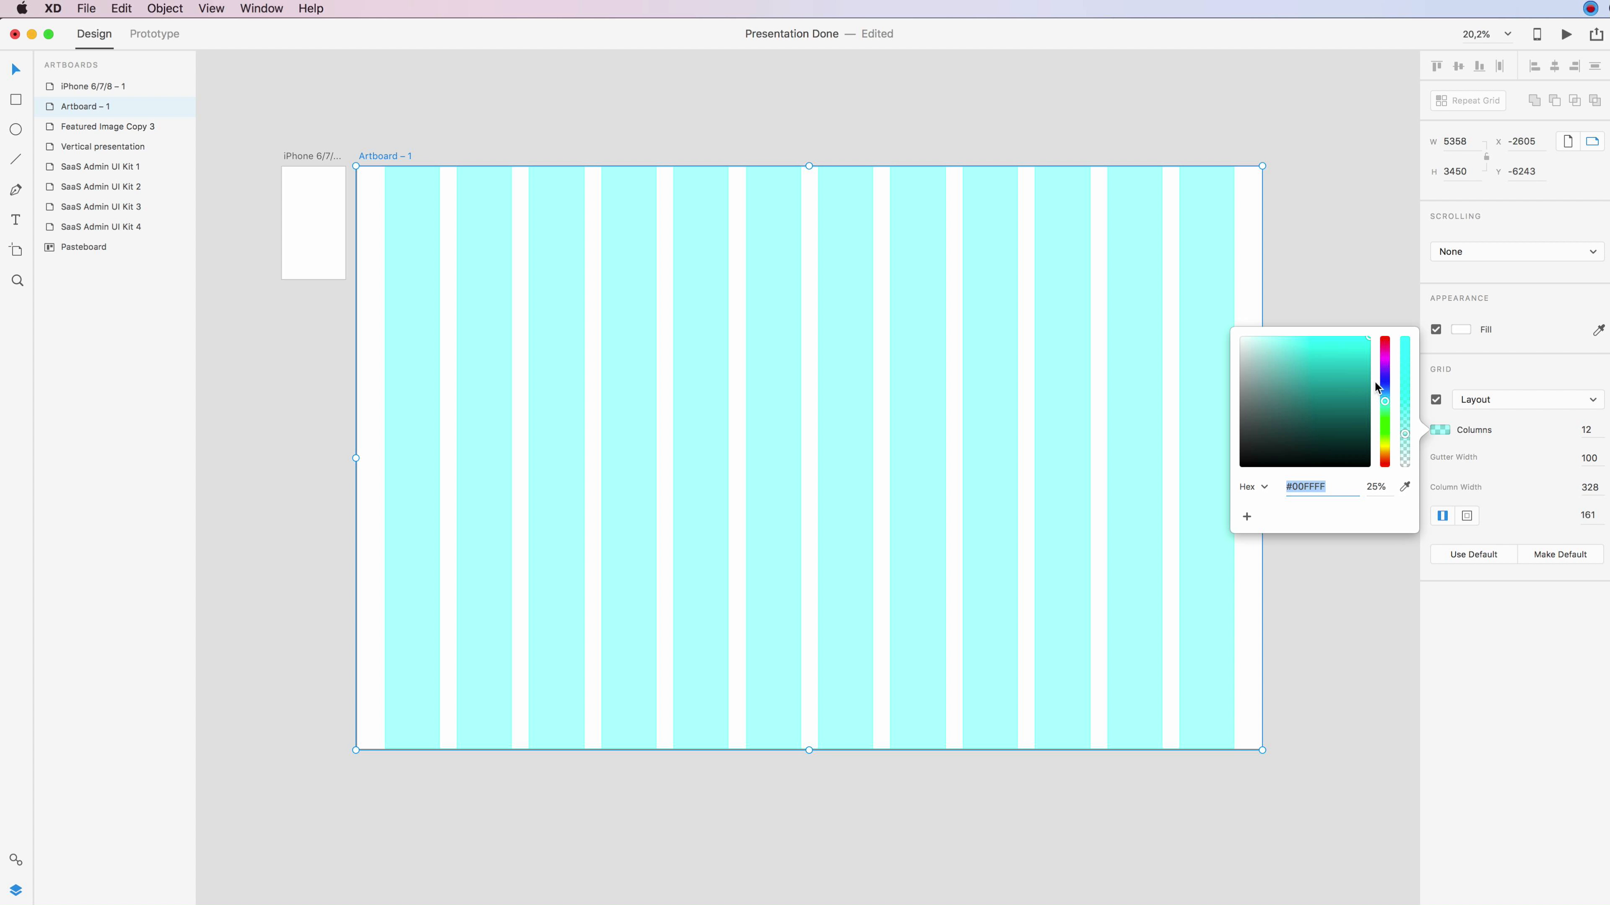
left_click_drag(1384, 400, 1384, 361)
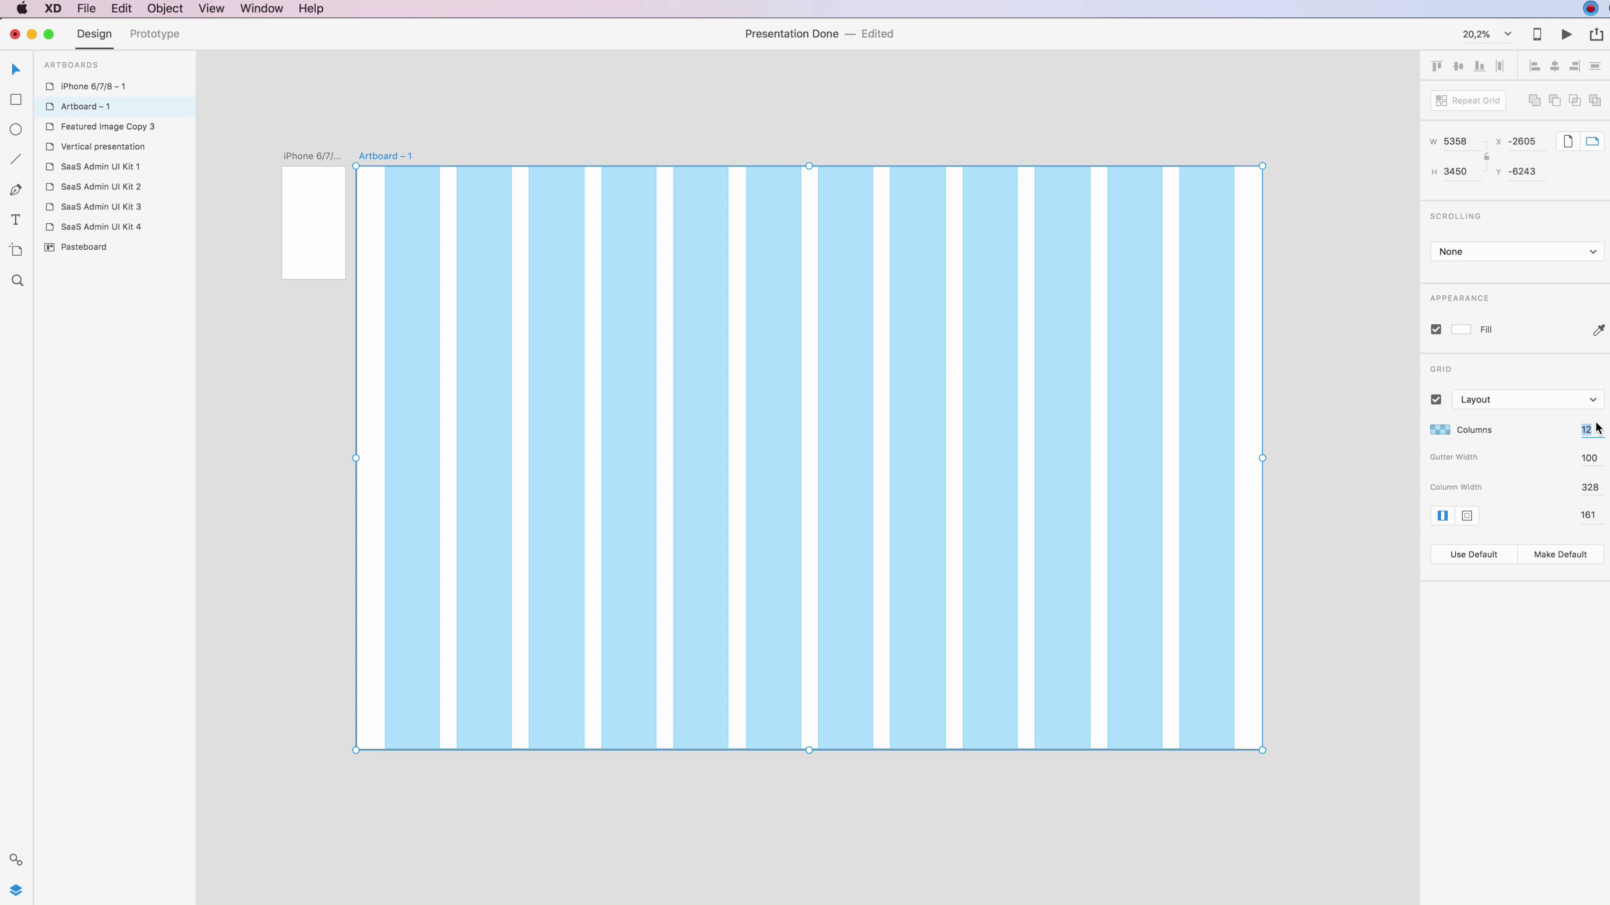
Step: Try 15, 20 and 6 columns, then settle the grid on 11 columns
type("15")
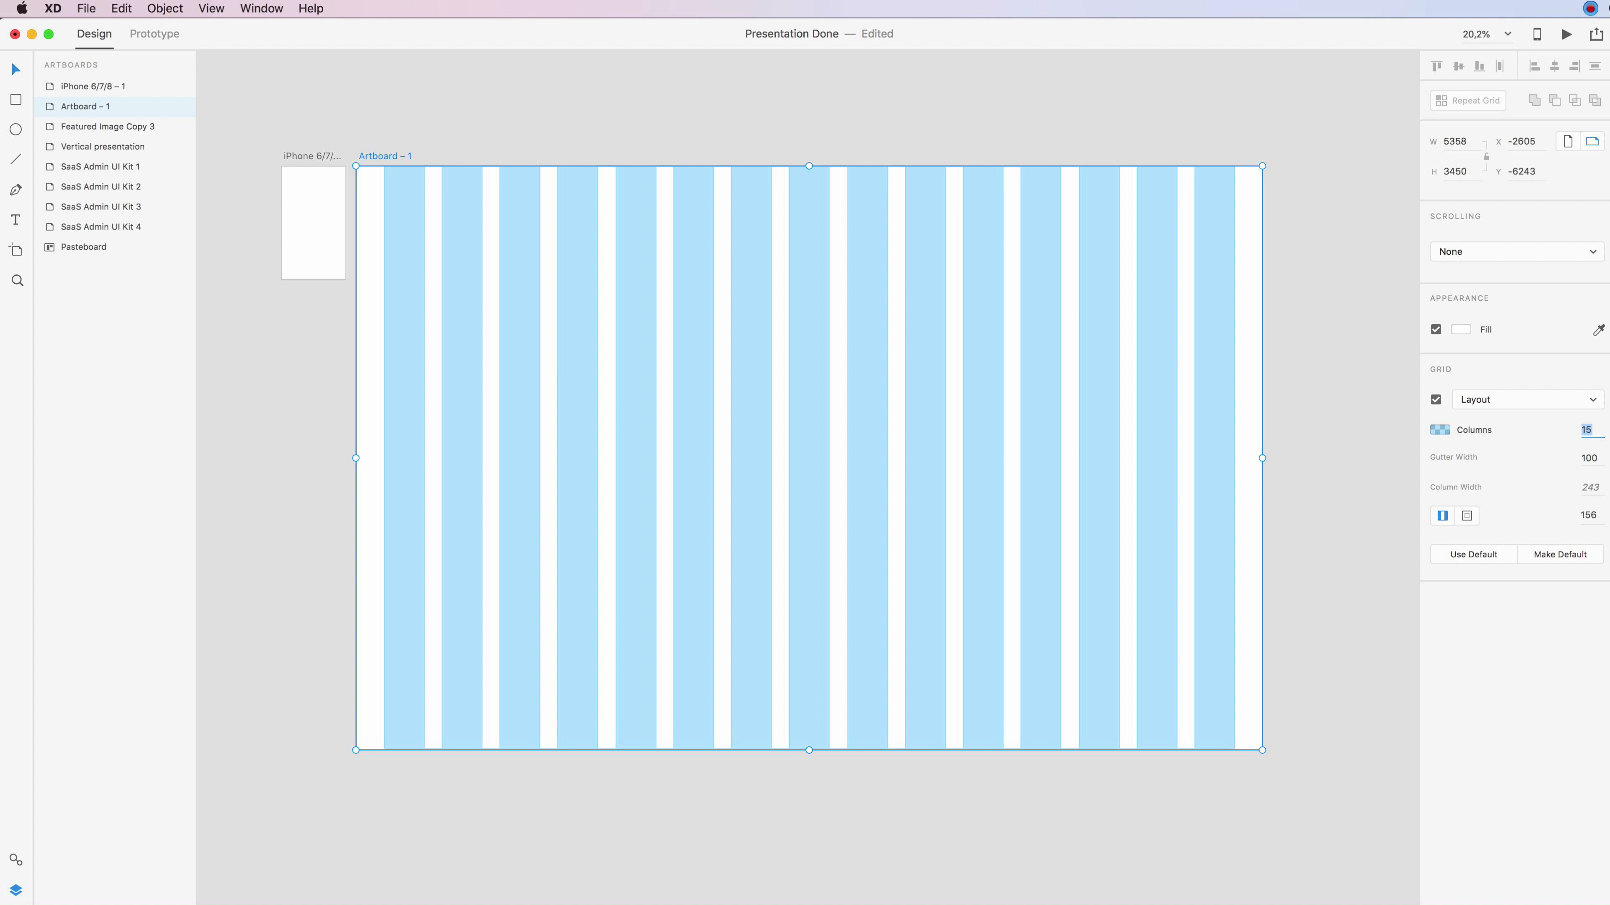
type("20")
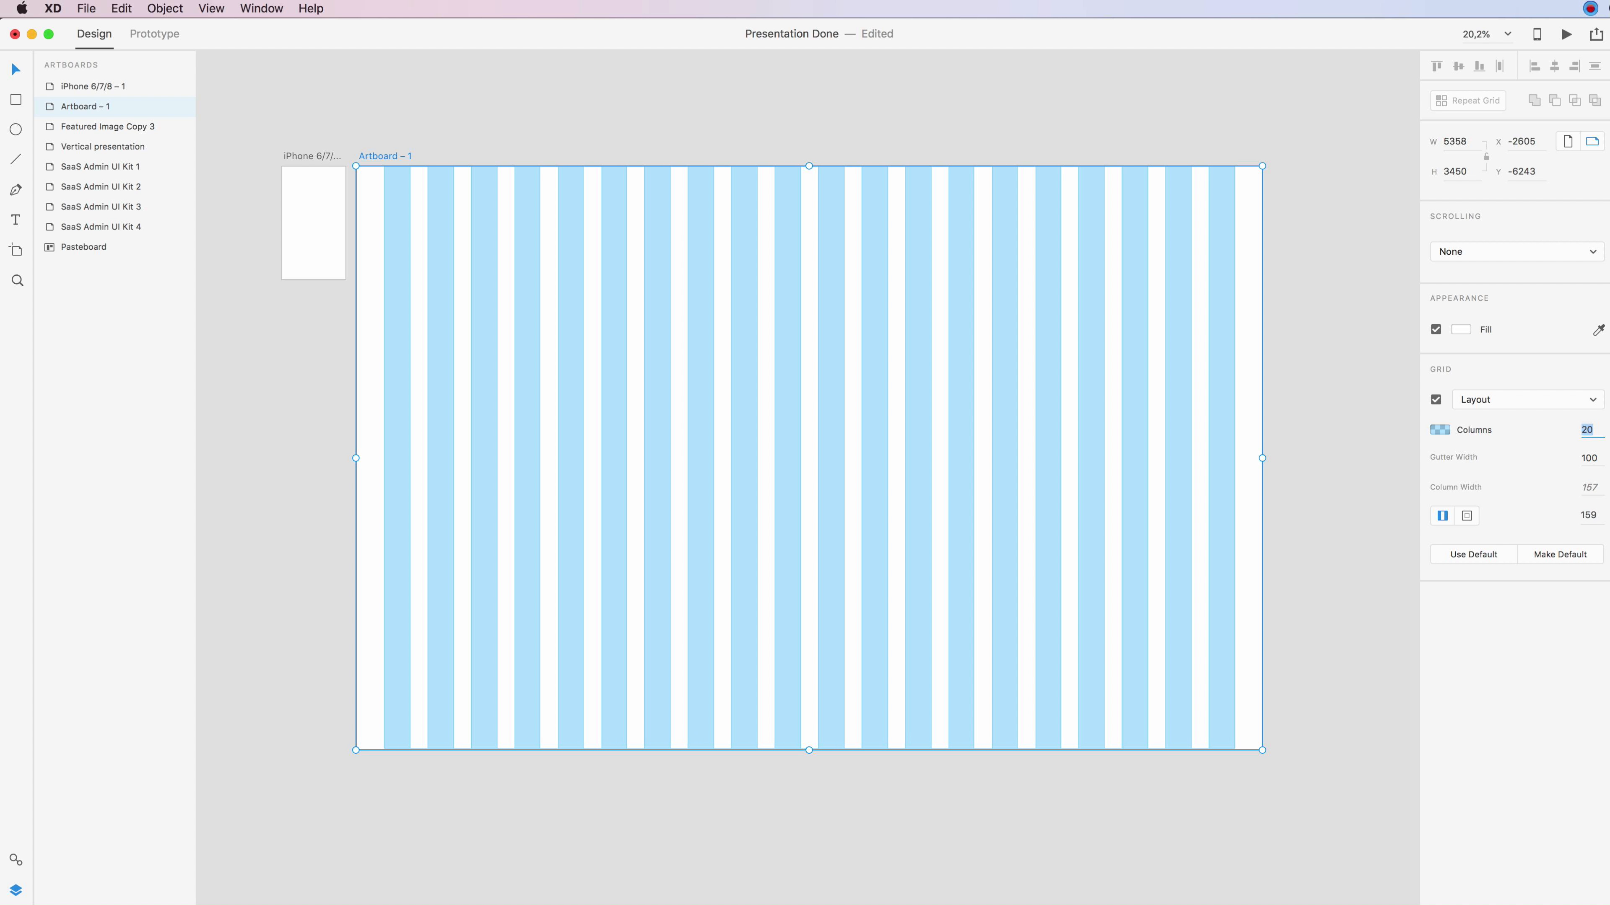
type("6")
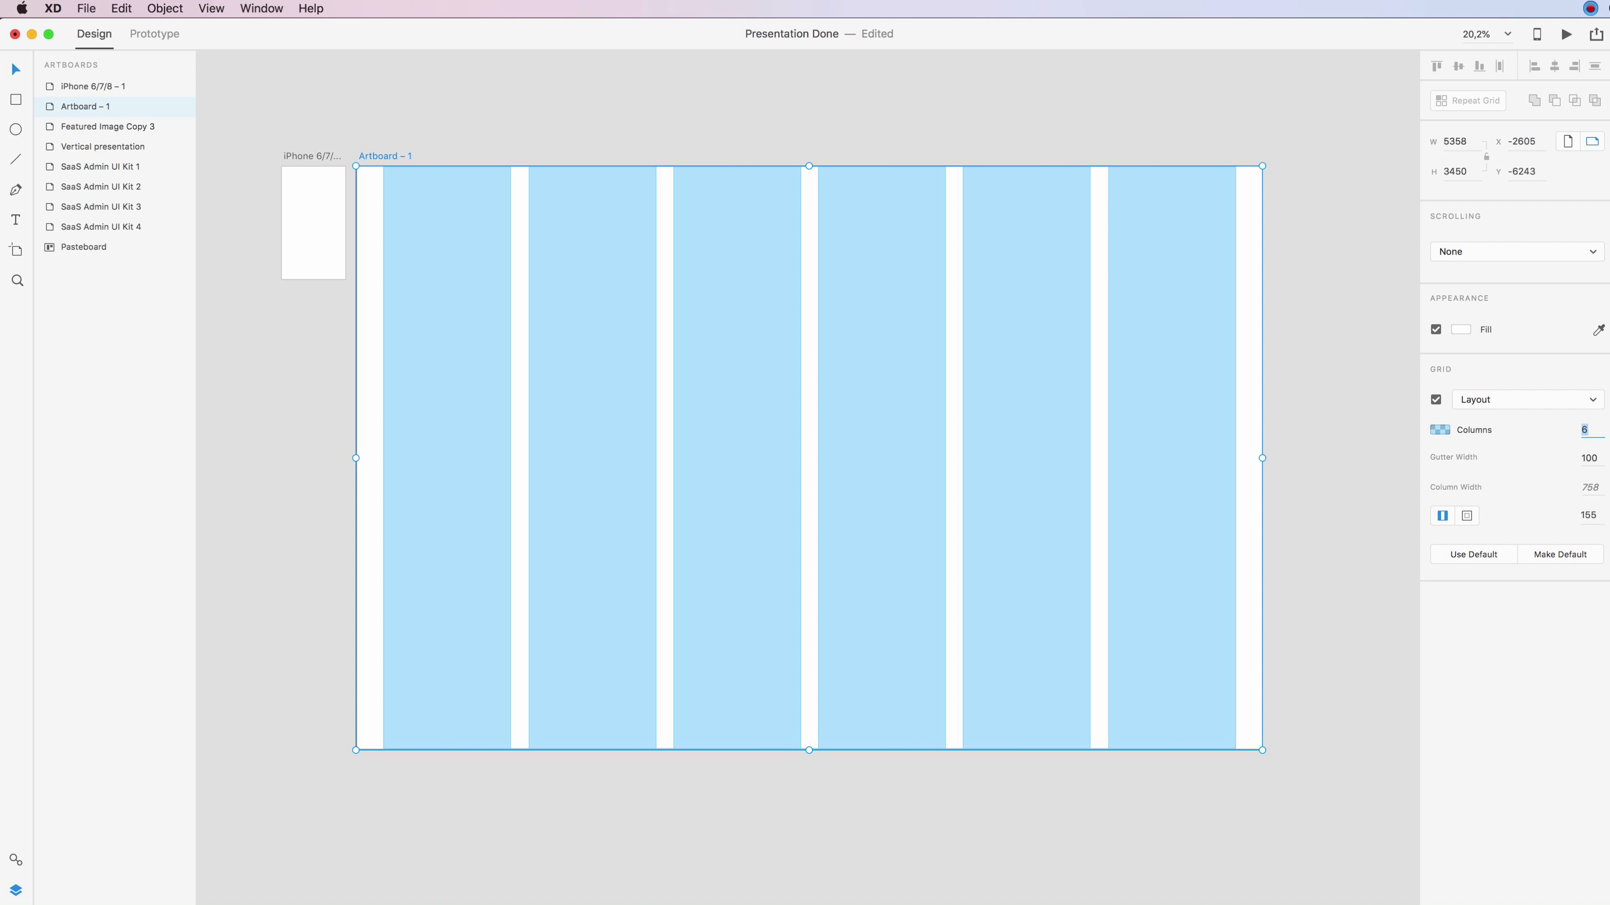
type("10")
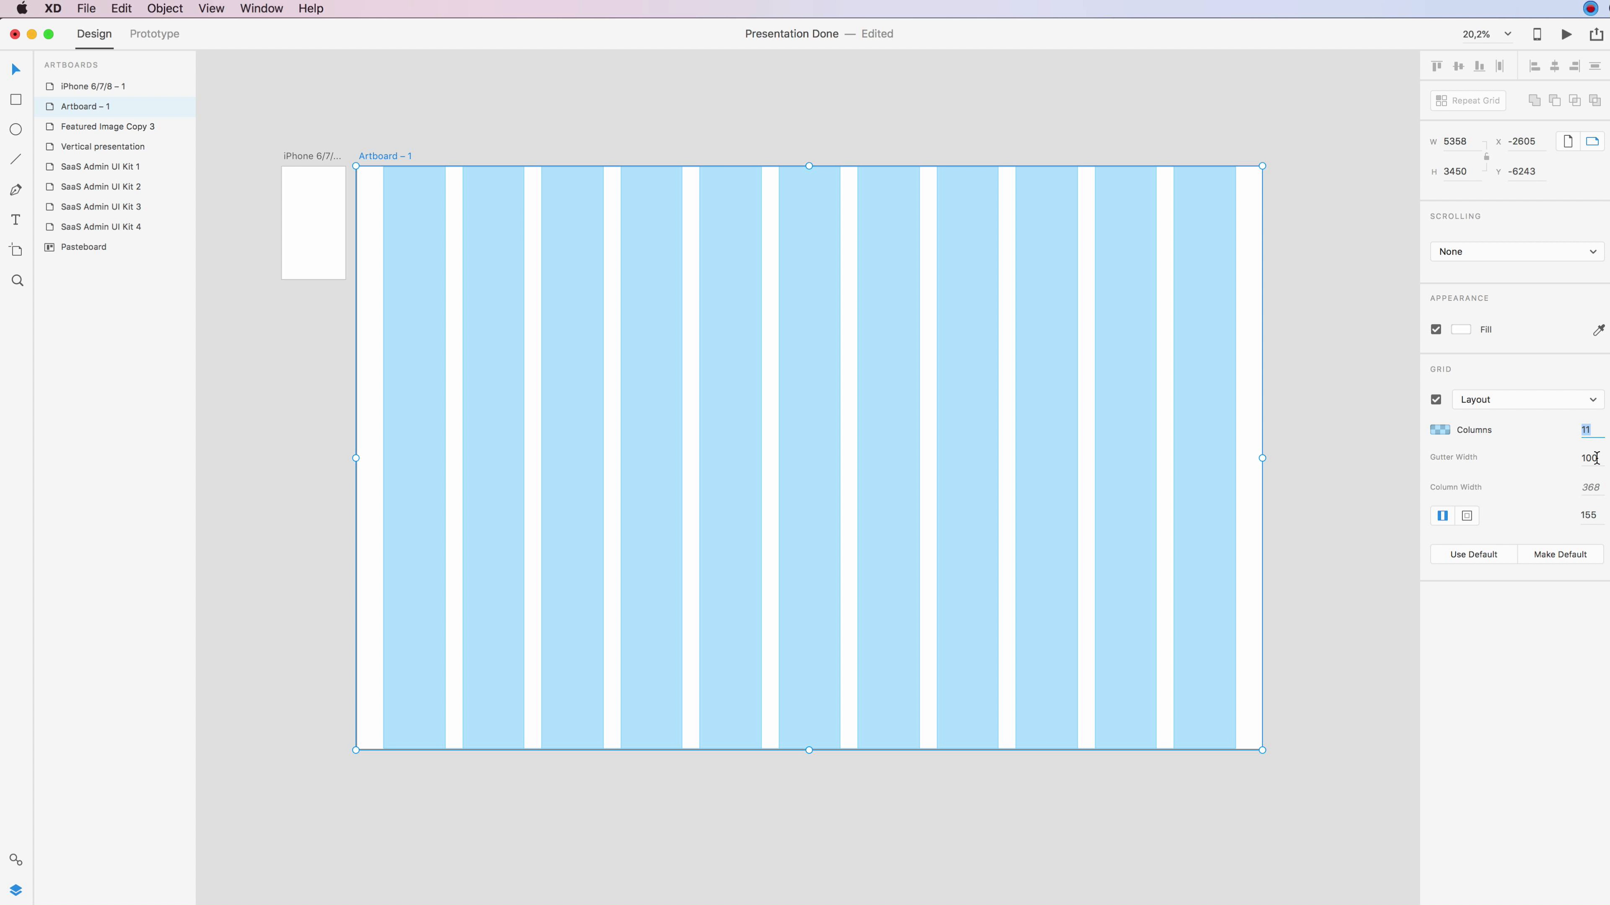
Step: Try several gutter widths, ending with 398-wide columns and 67-wide gutters
left_click(1586, 457)
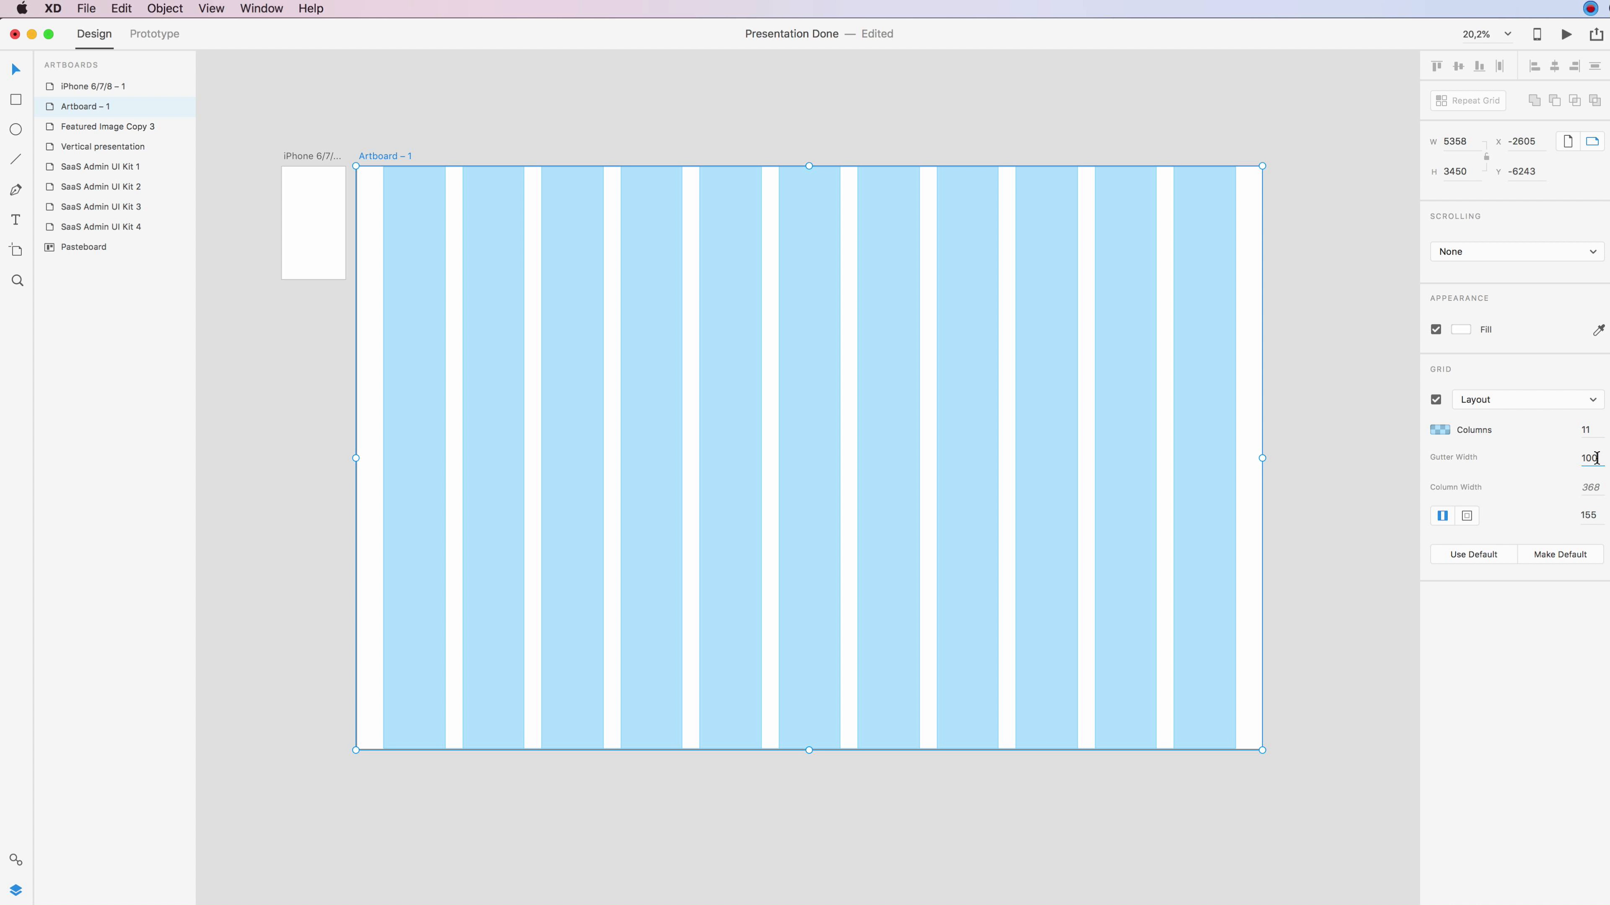
type("133")
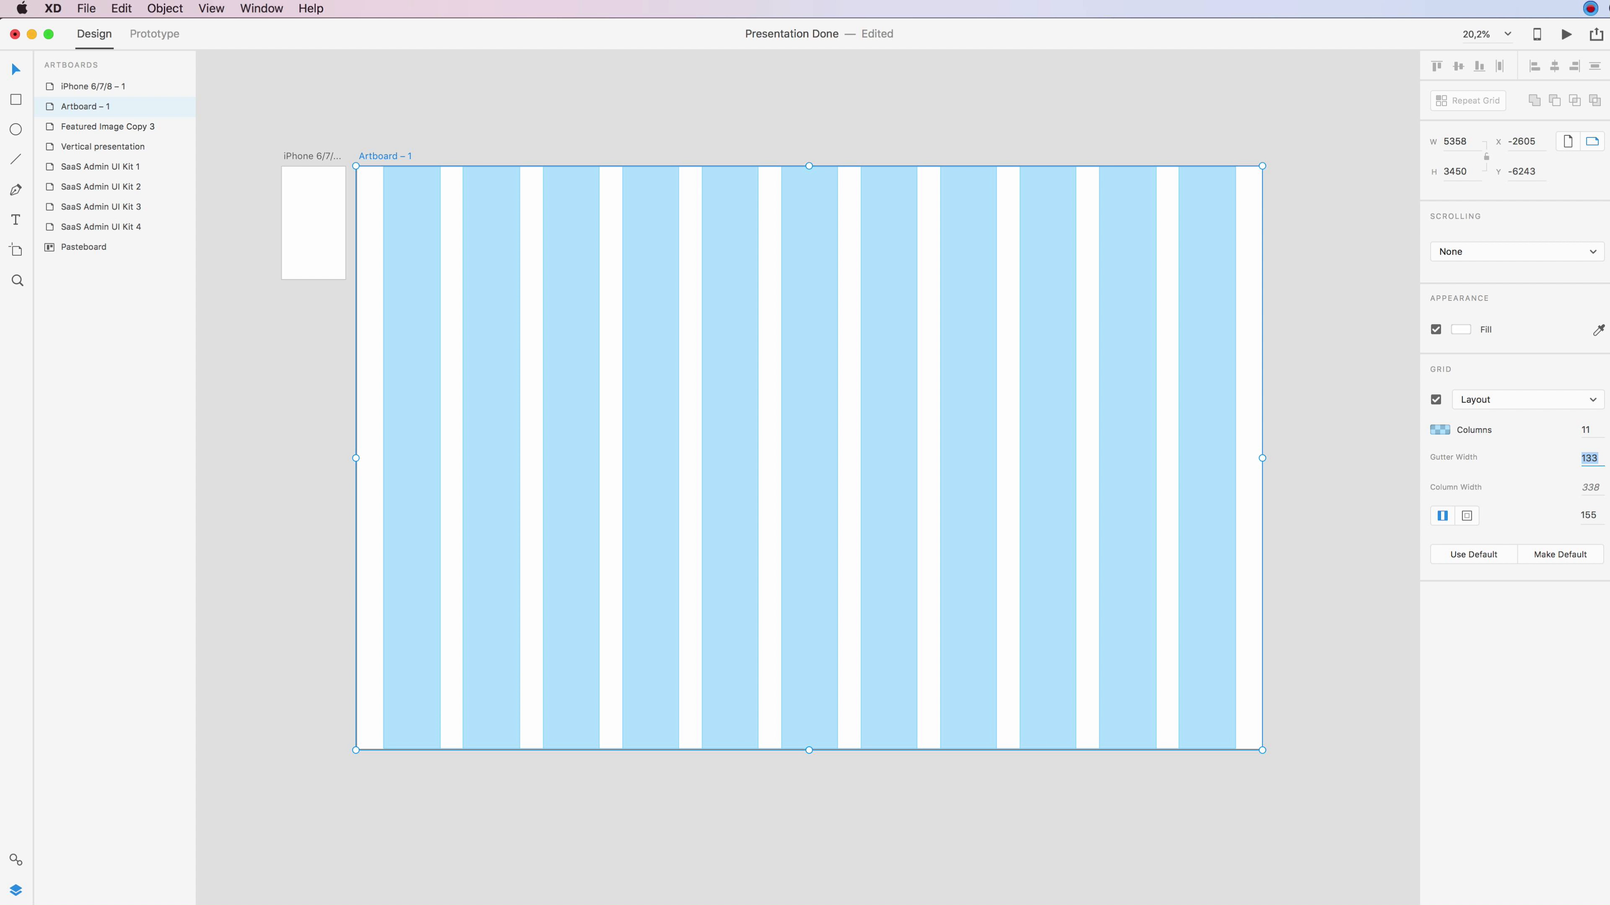
type("177")
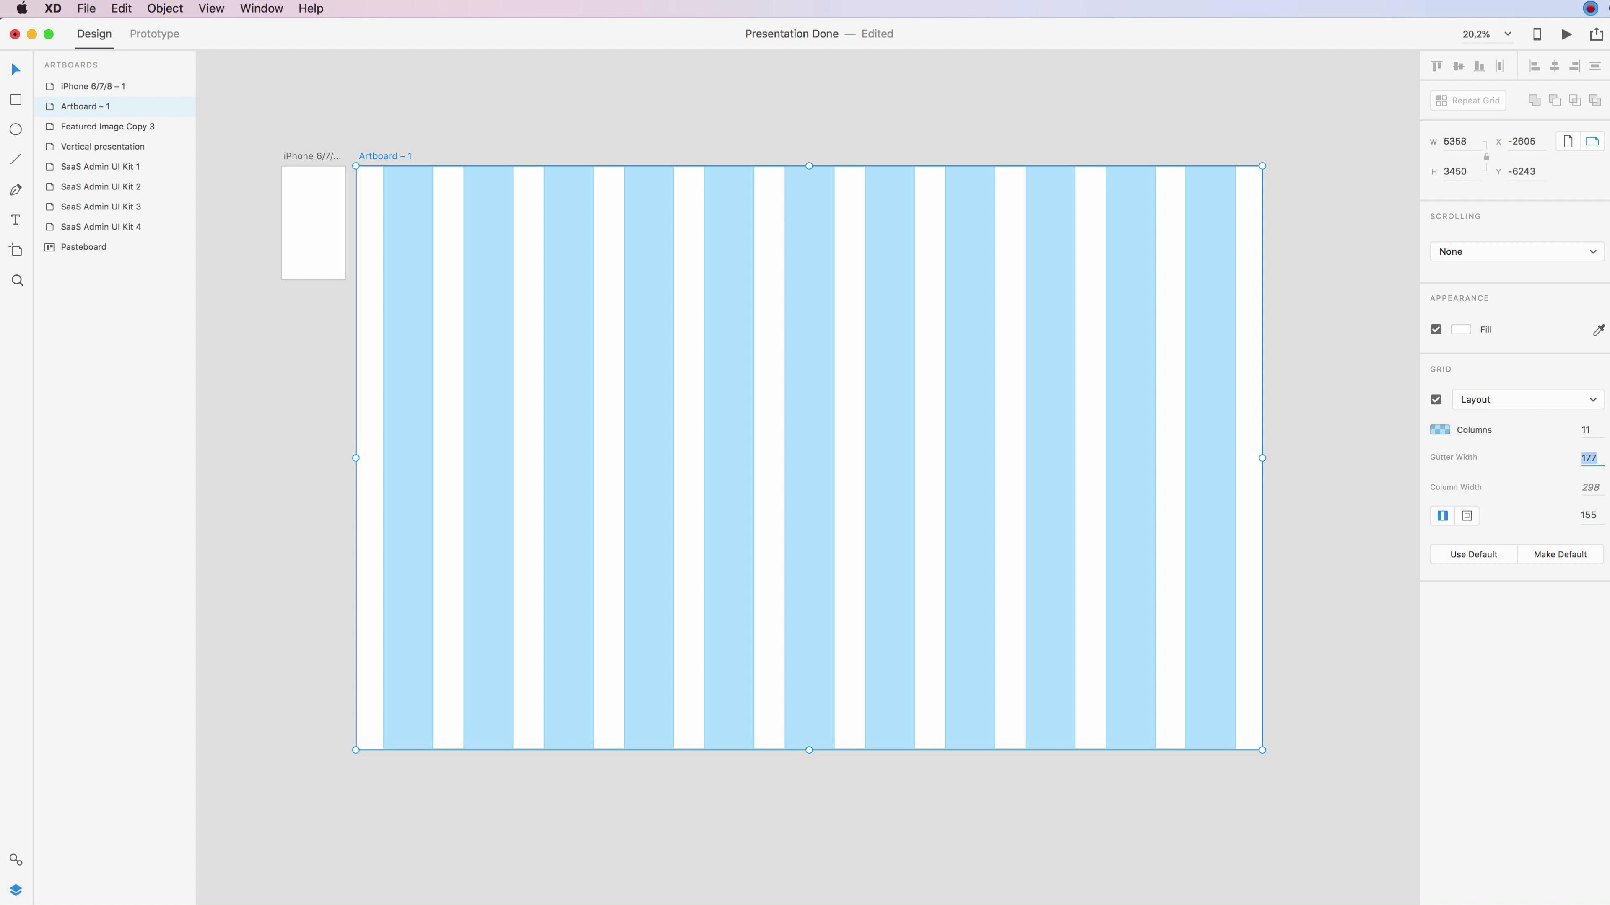
type("122")
left_click(1588, 486)
type("398")
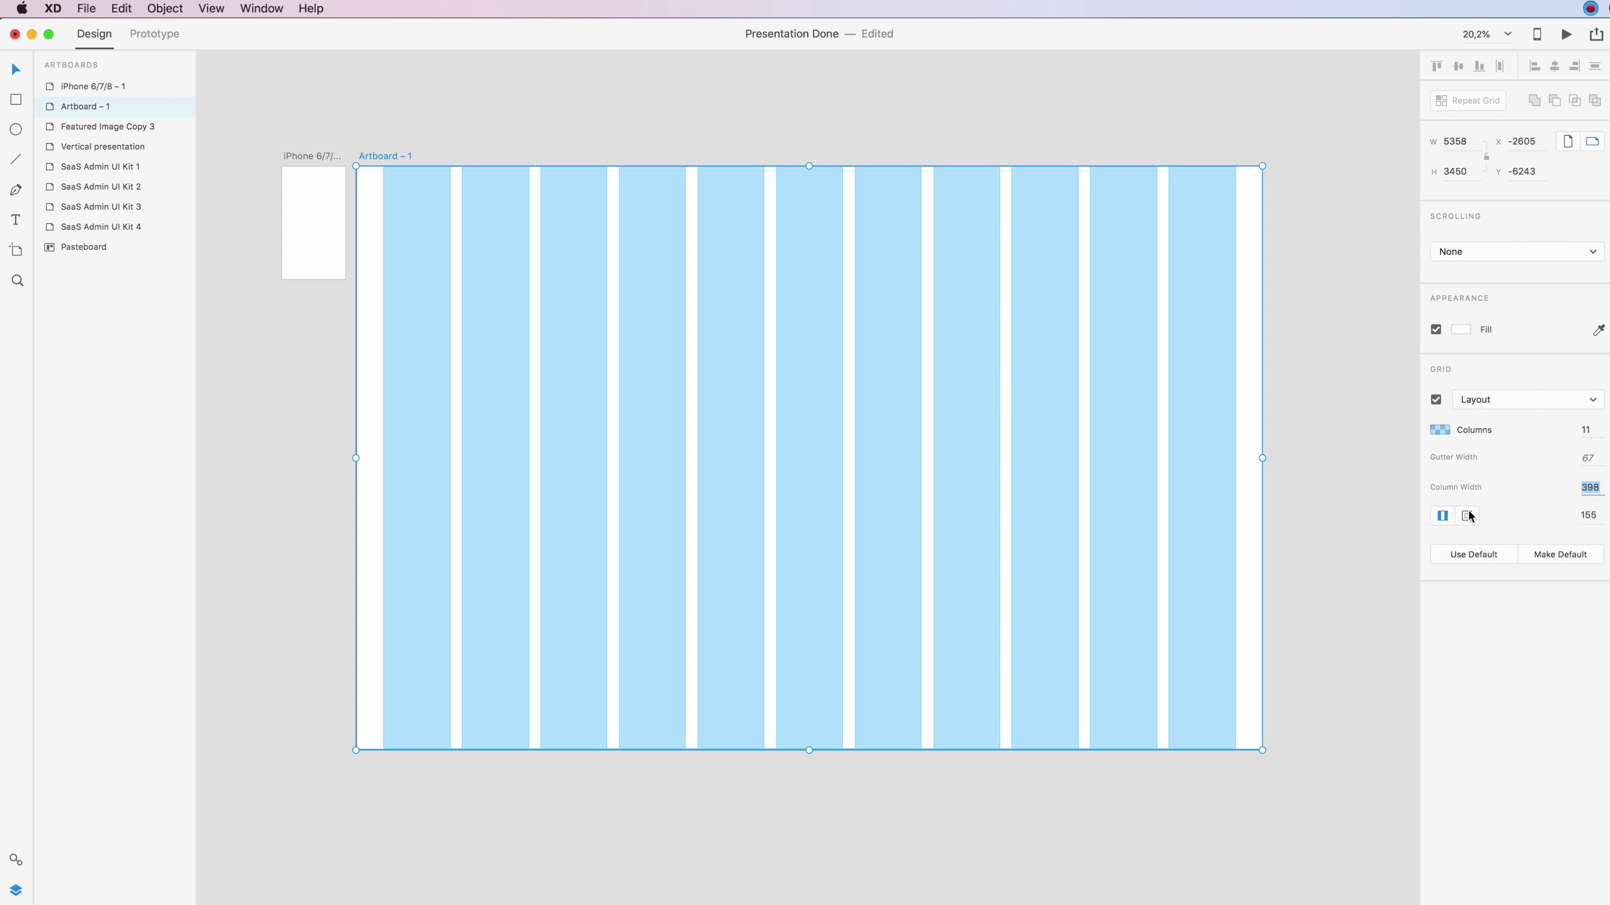
Step: Enable per-side padding and set margins of 80 top, 199 right, 100 bottom and 155 left
left_click(1467, 516)
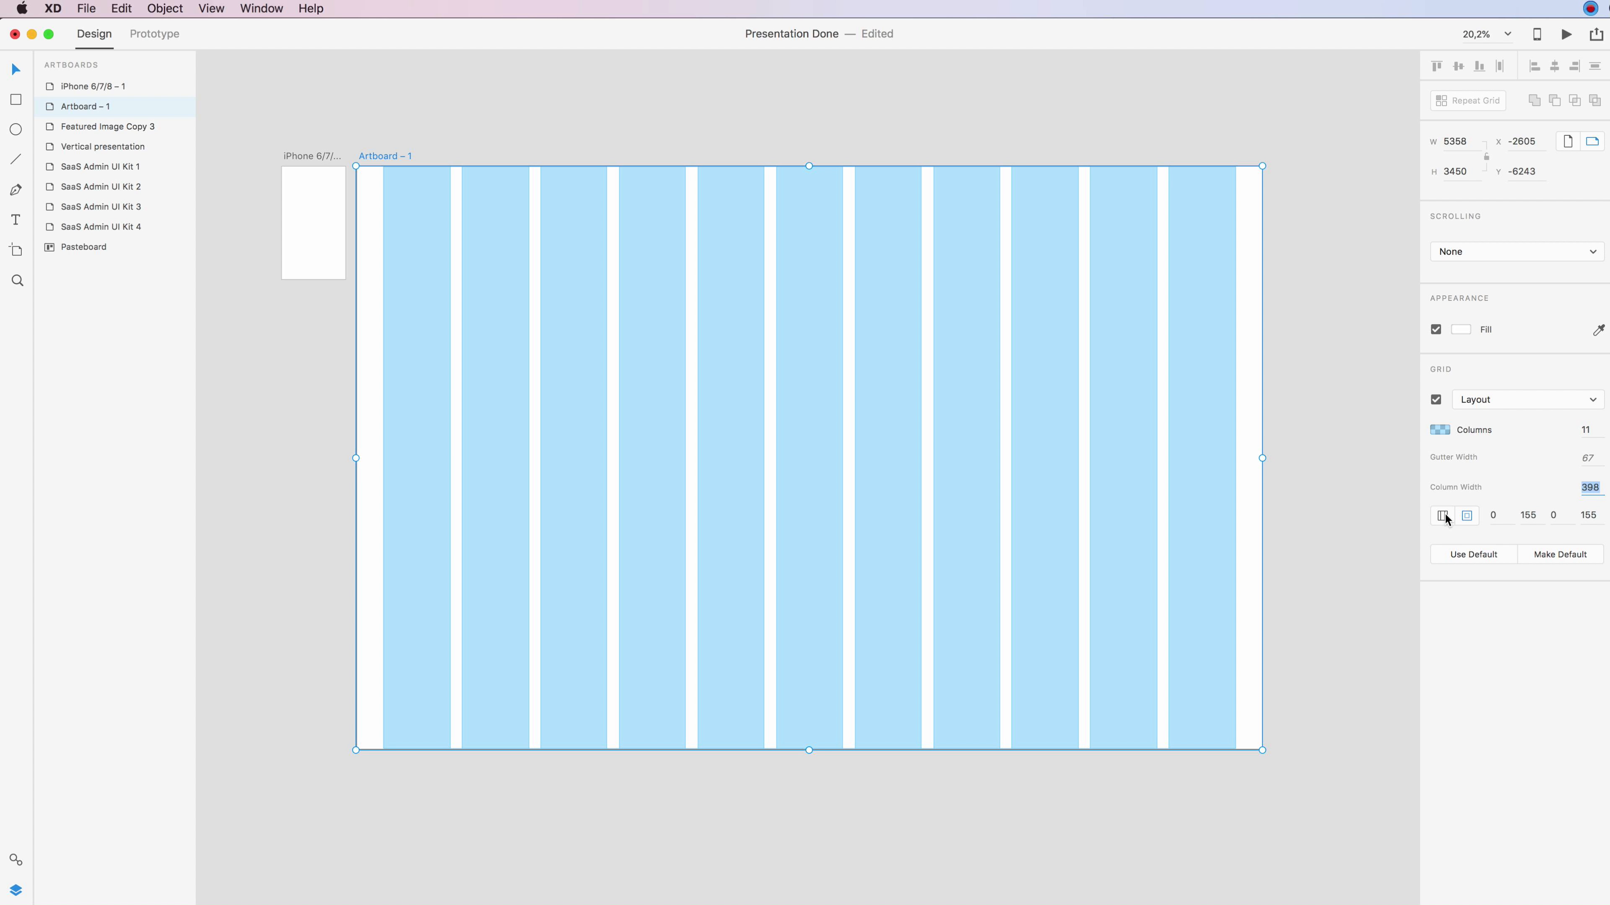
left_click(1466, 516)
type("40")
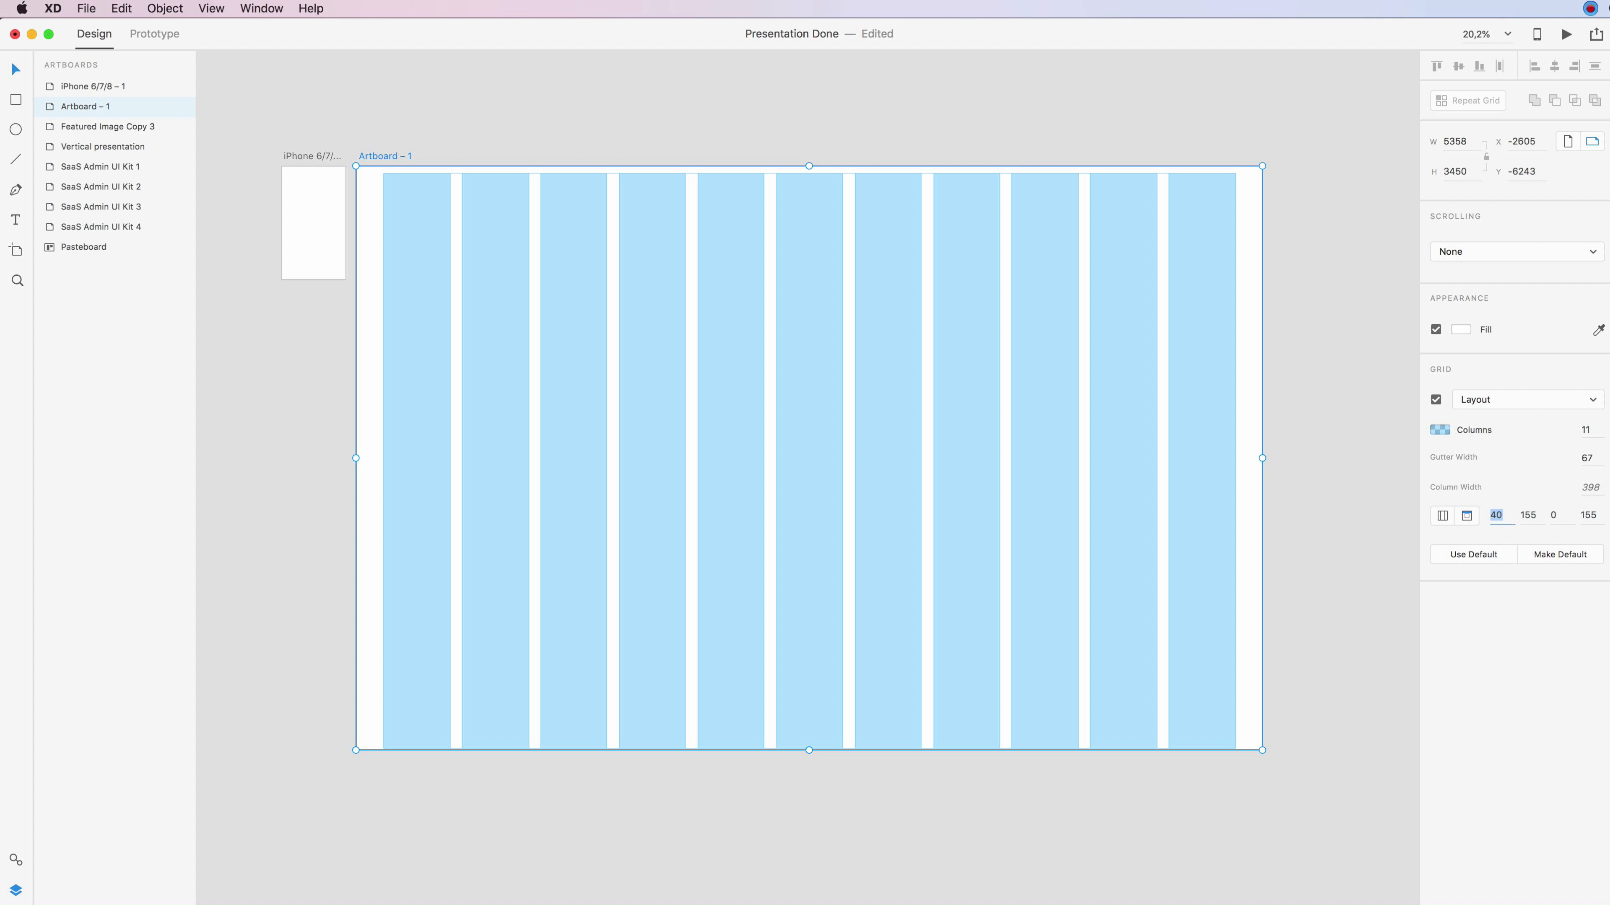
type("120")
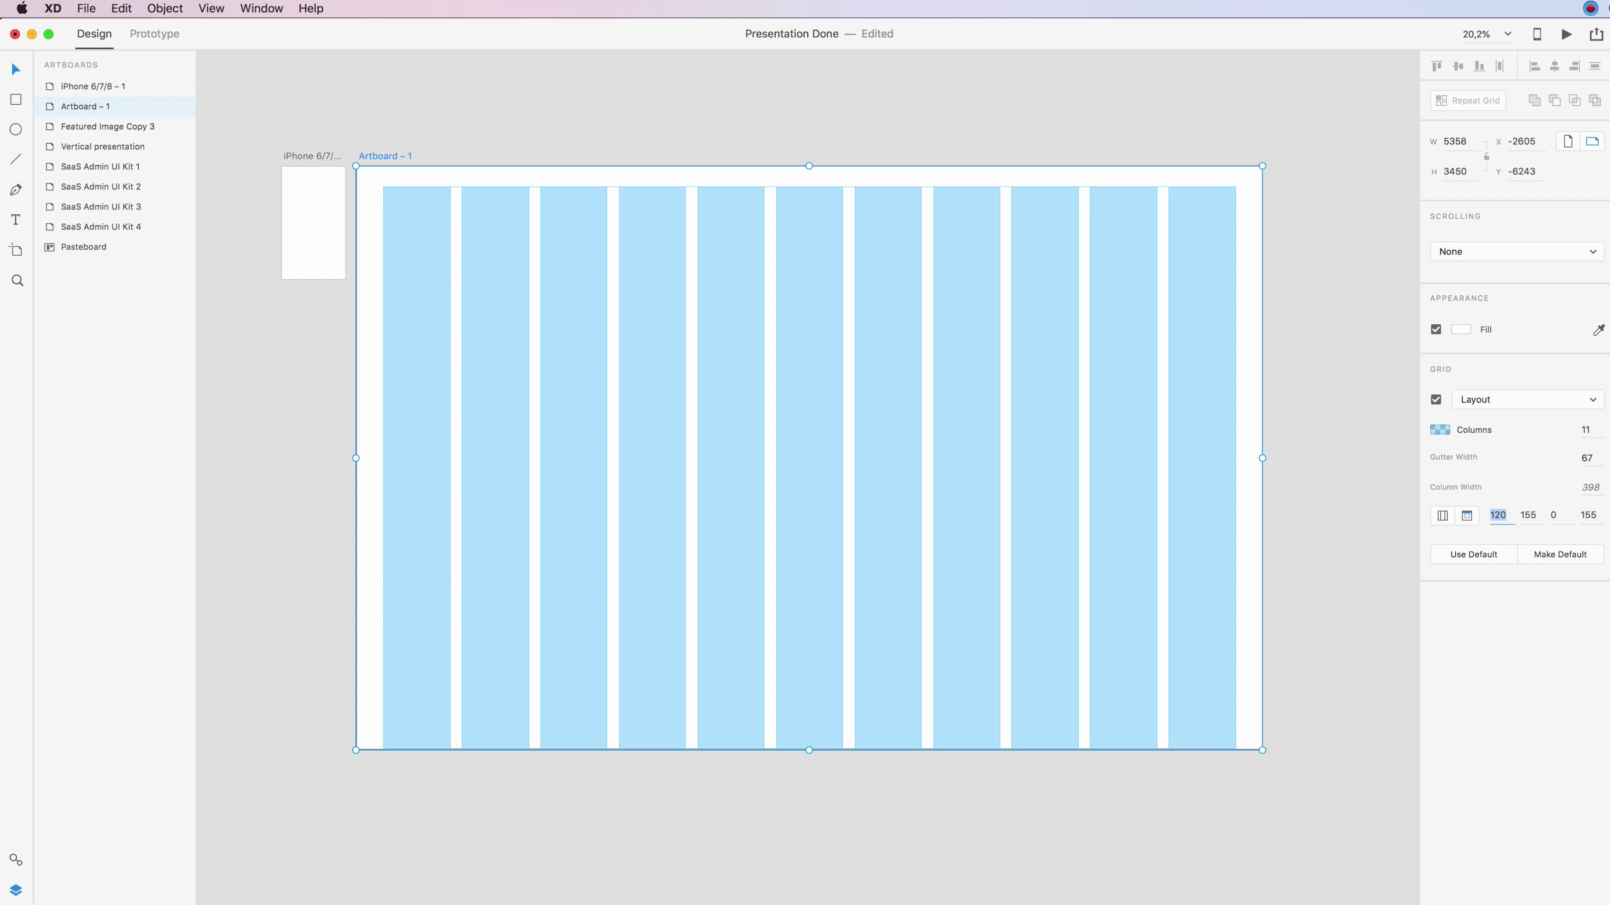
type("80")
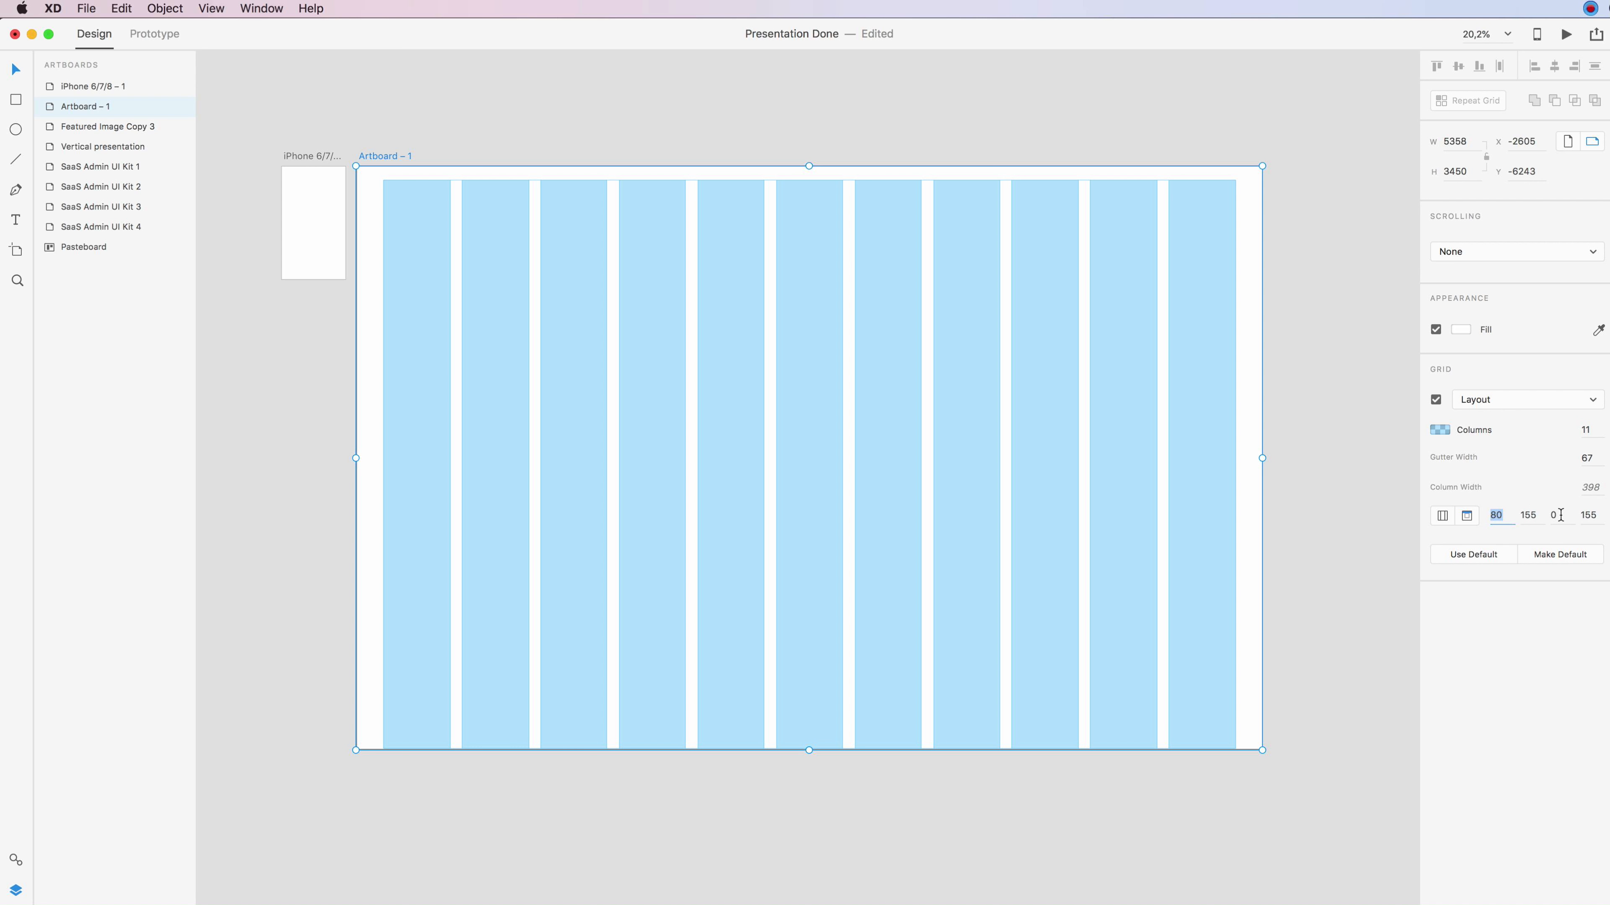
mouse_move(1523, 520)
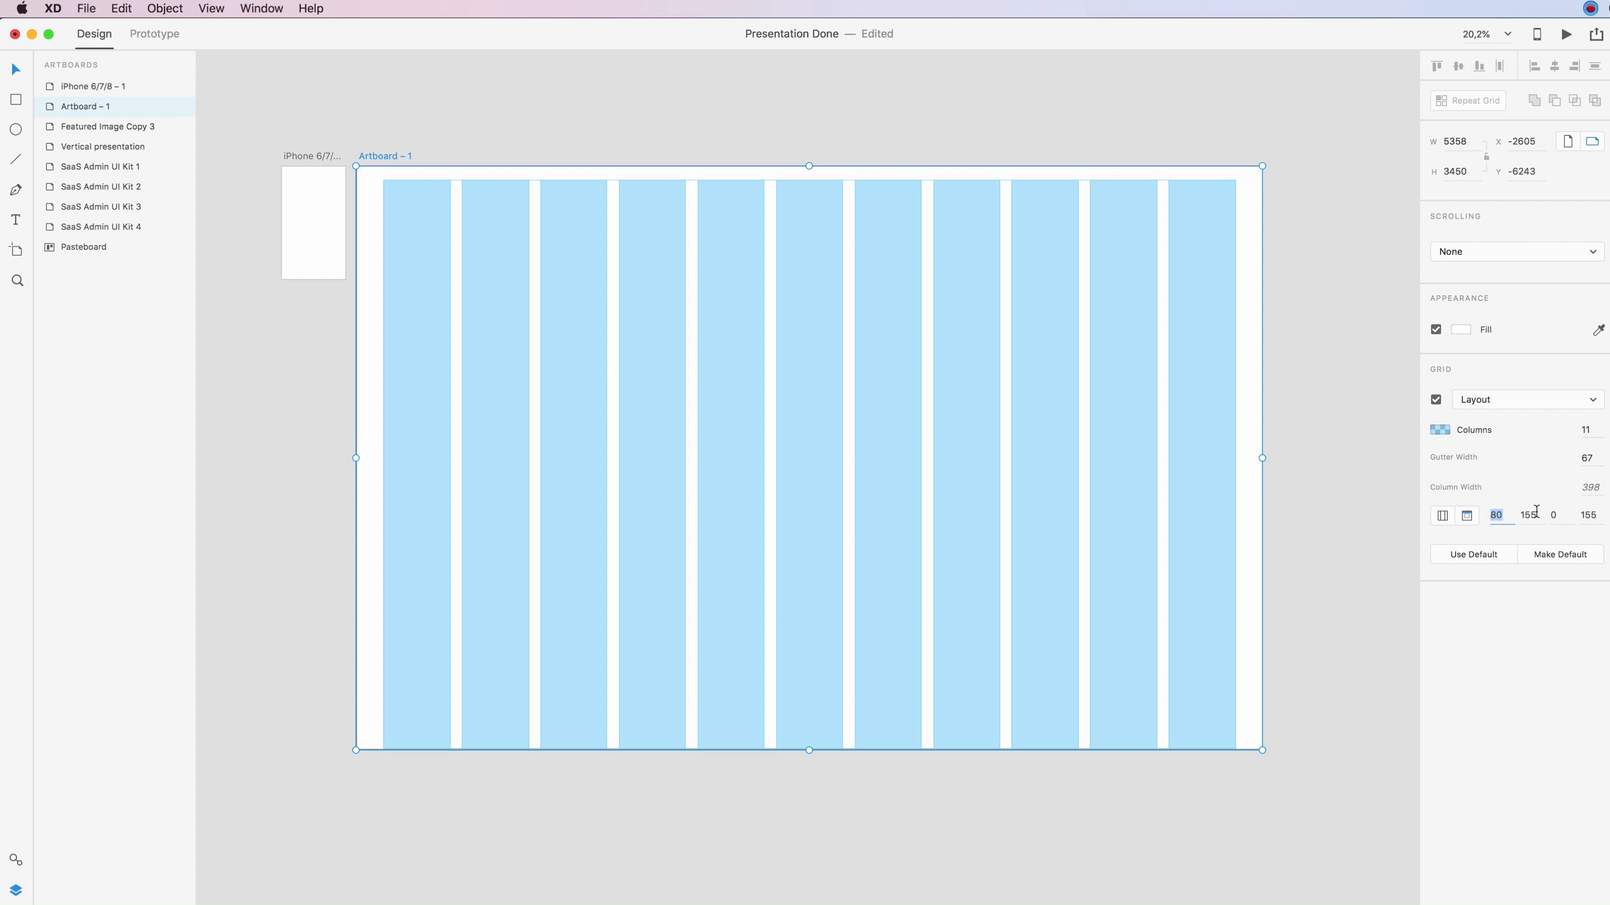
type("199")
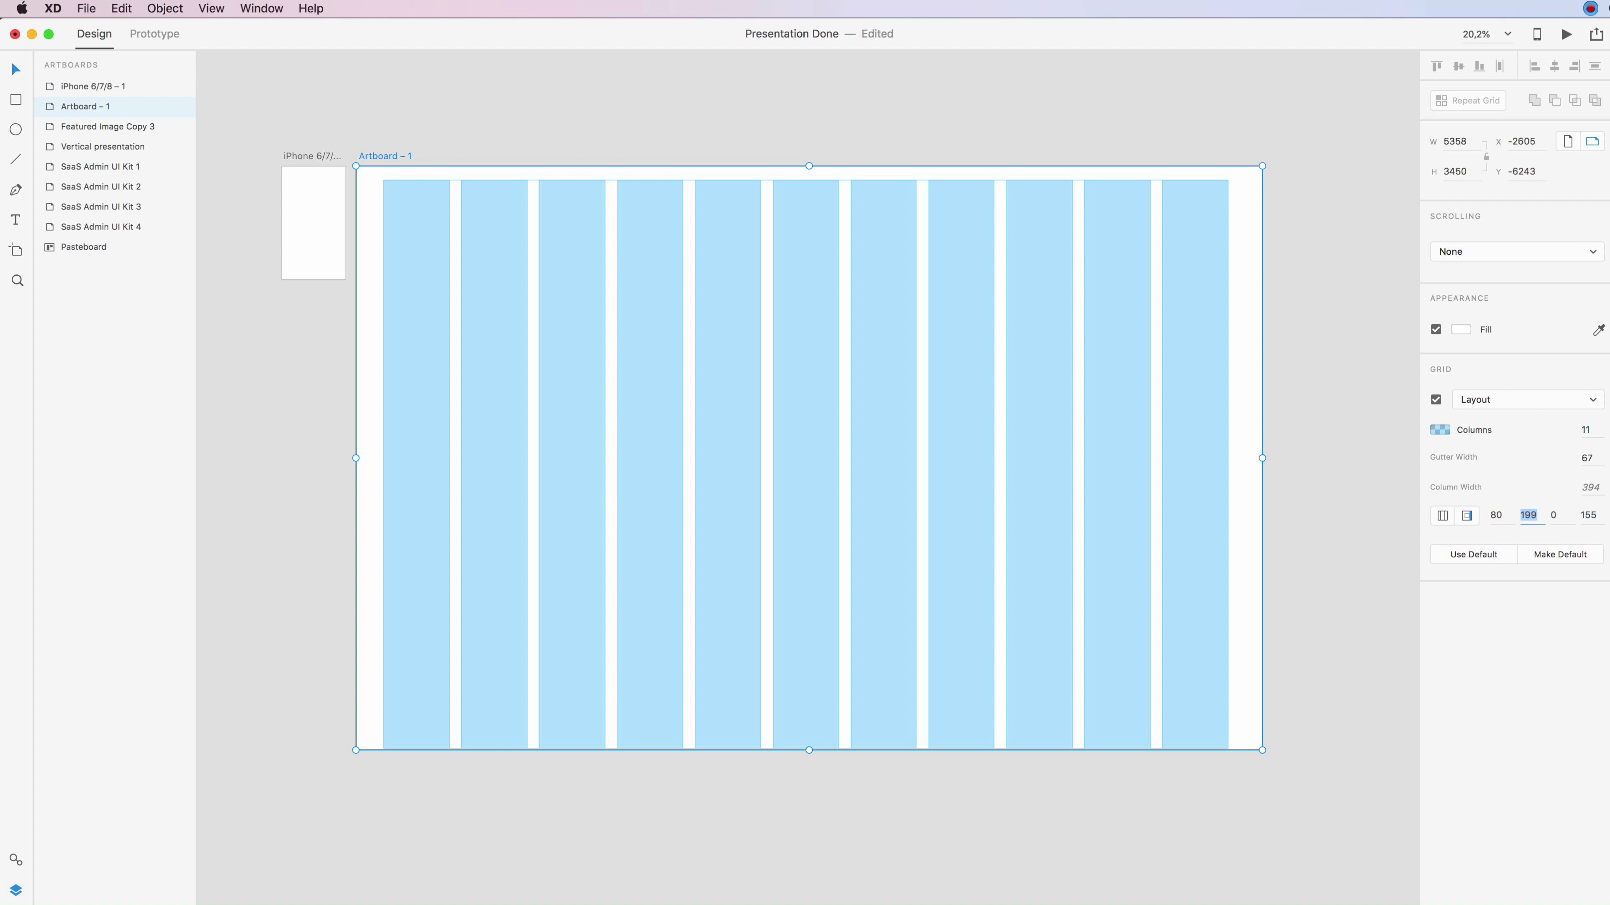
left_click(1553, 513)
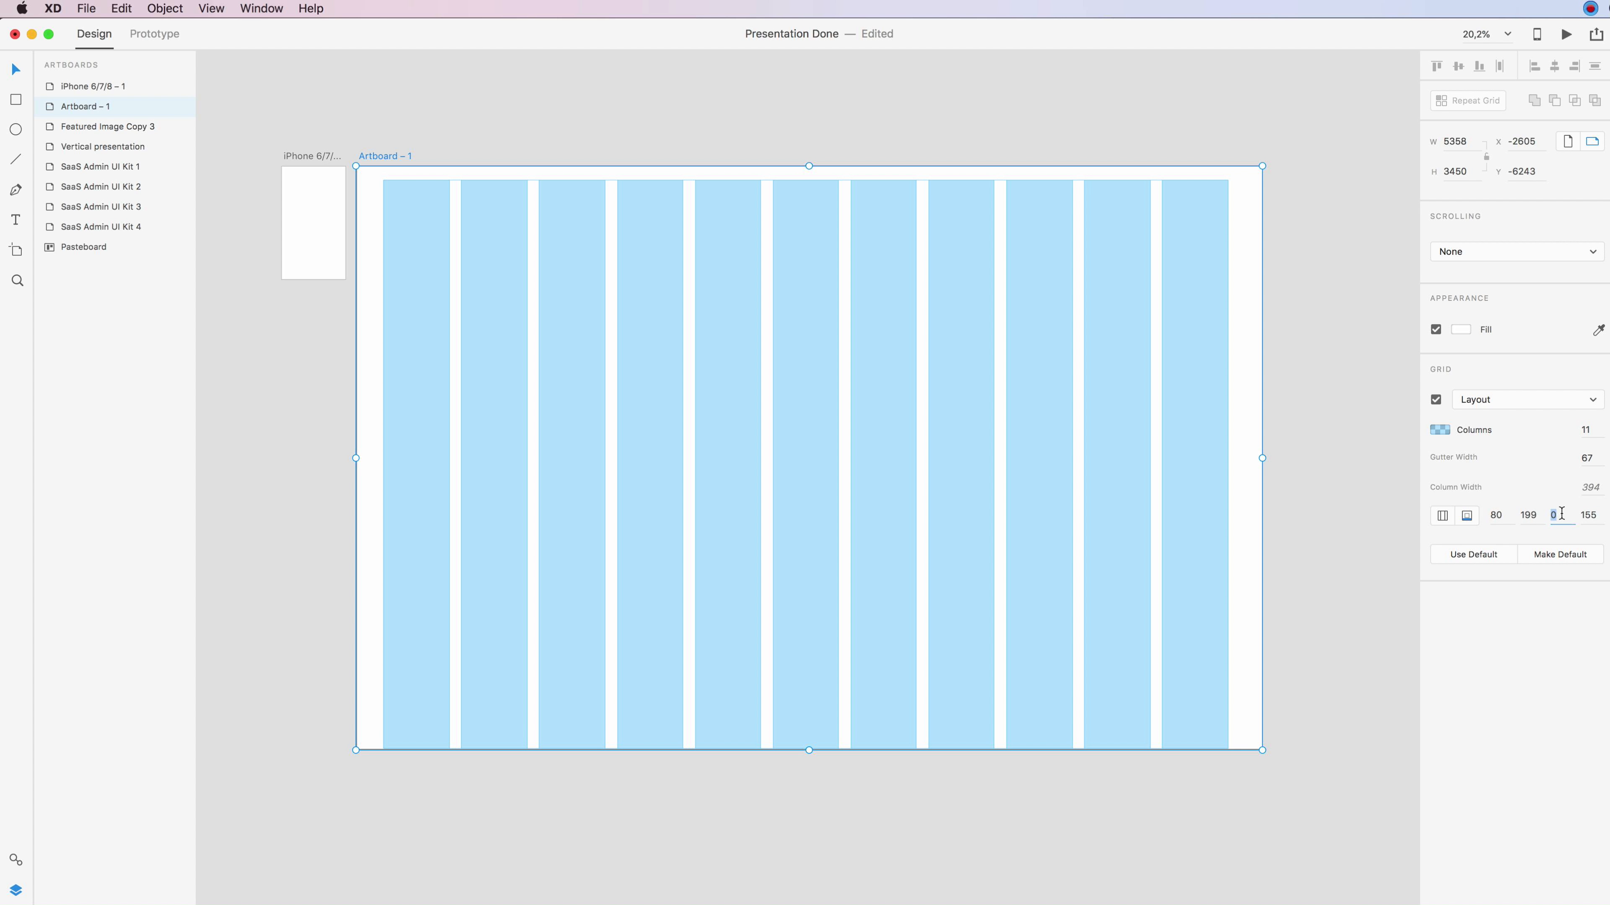
type("90")
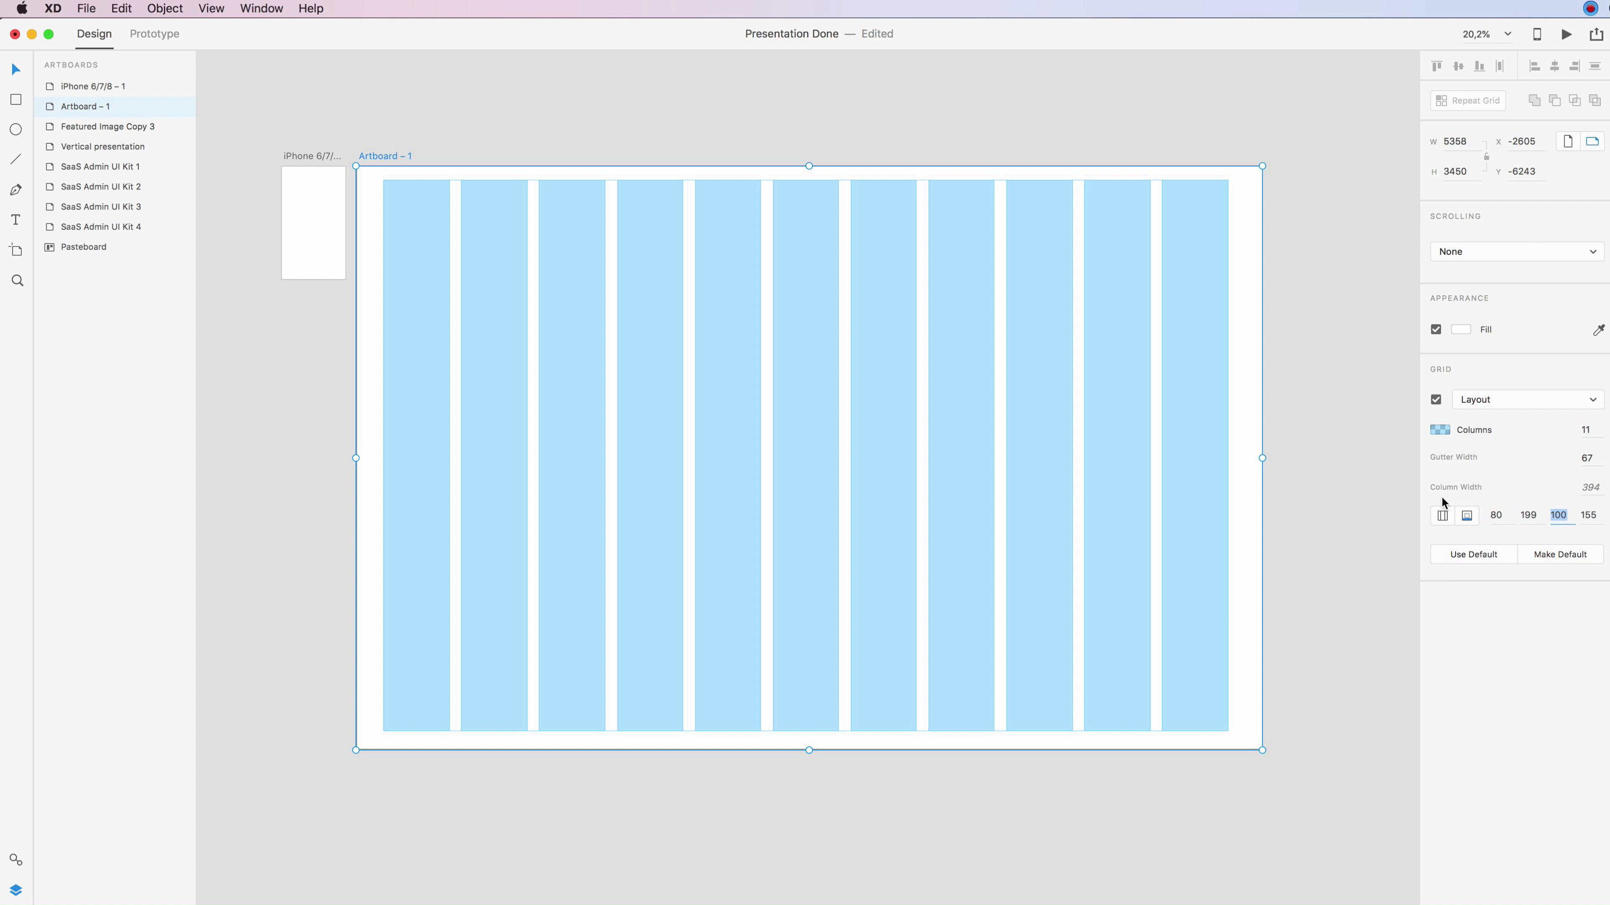
mouse_move(1469, 511)
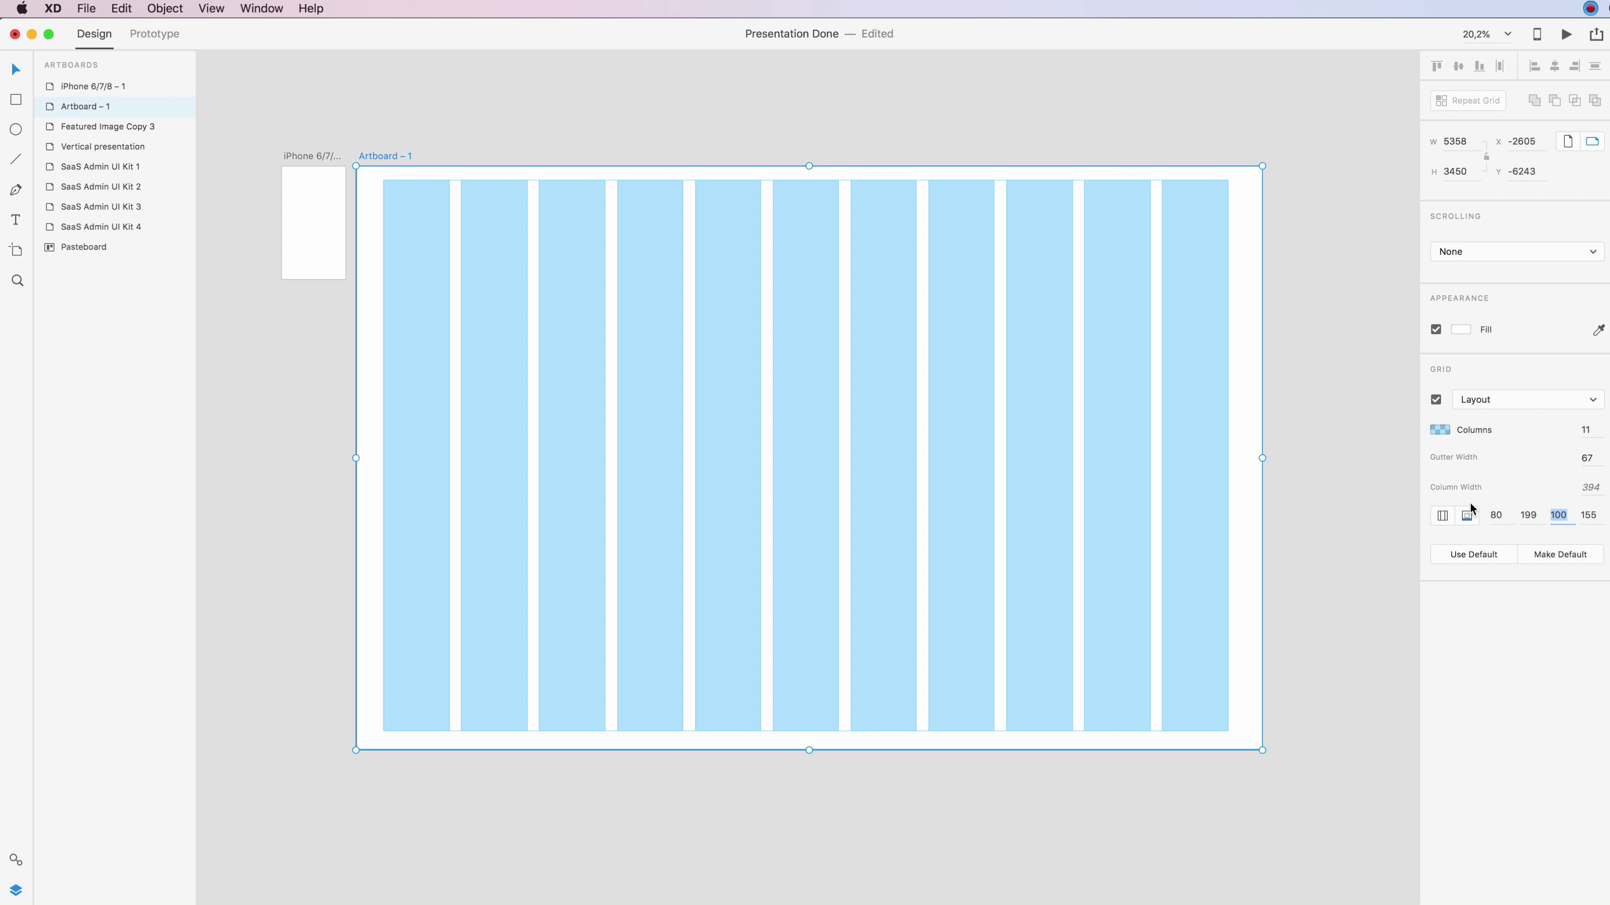
mouse_move(1490, 554)
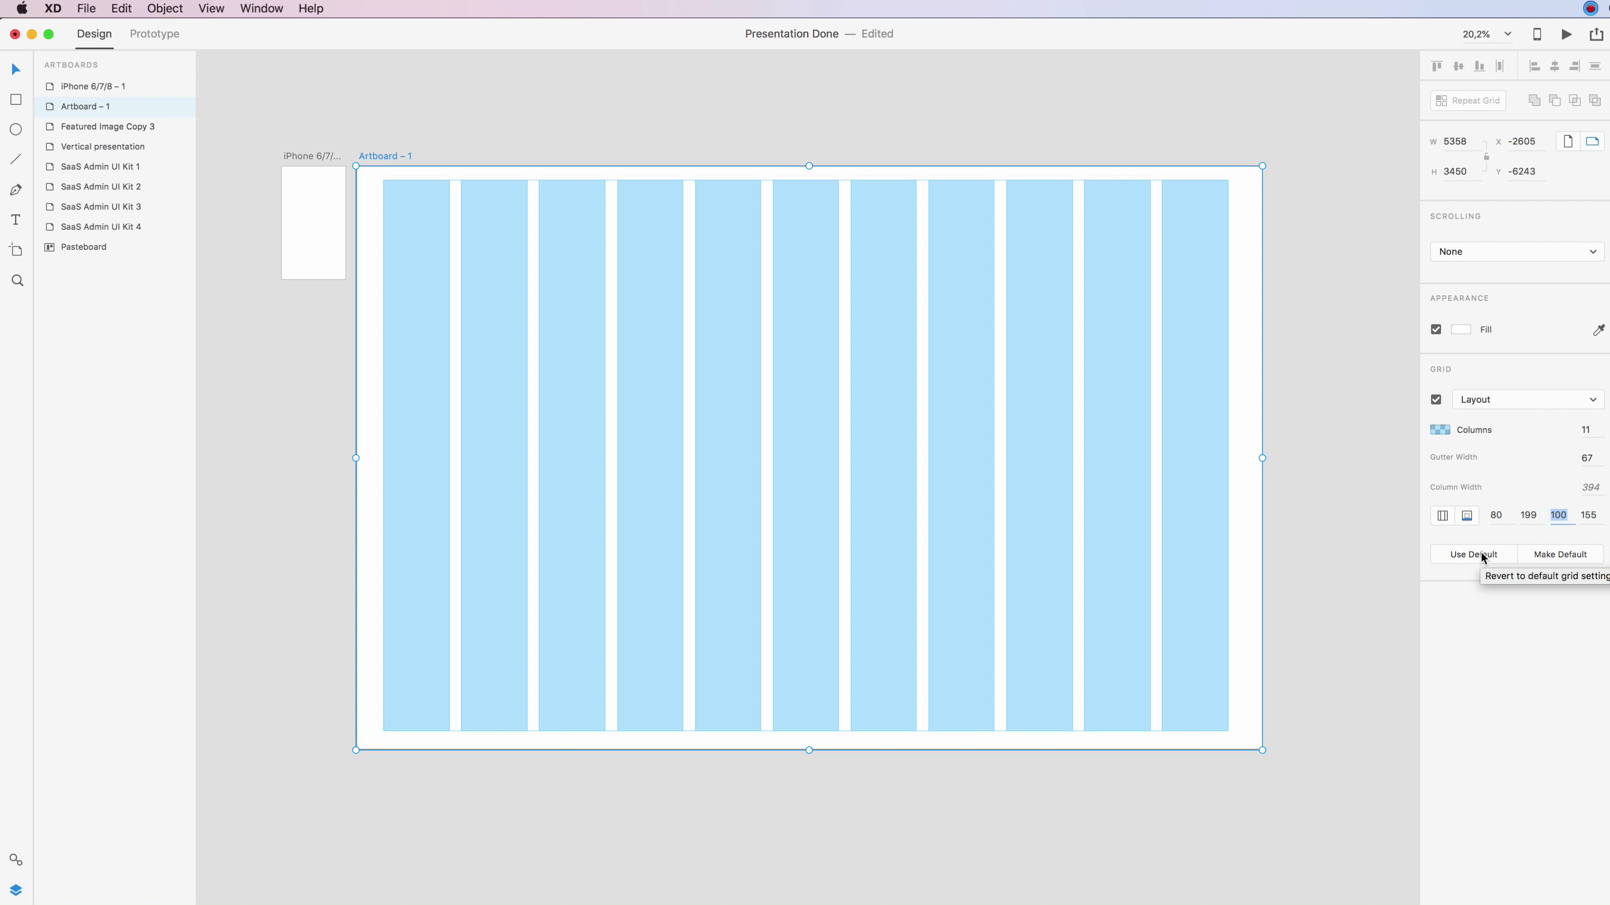
mouse_move(1560, 554)
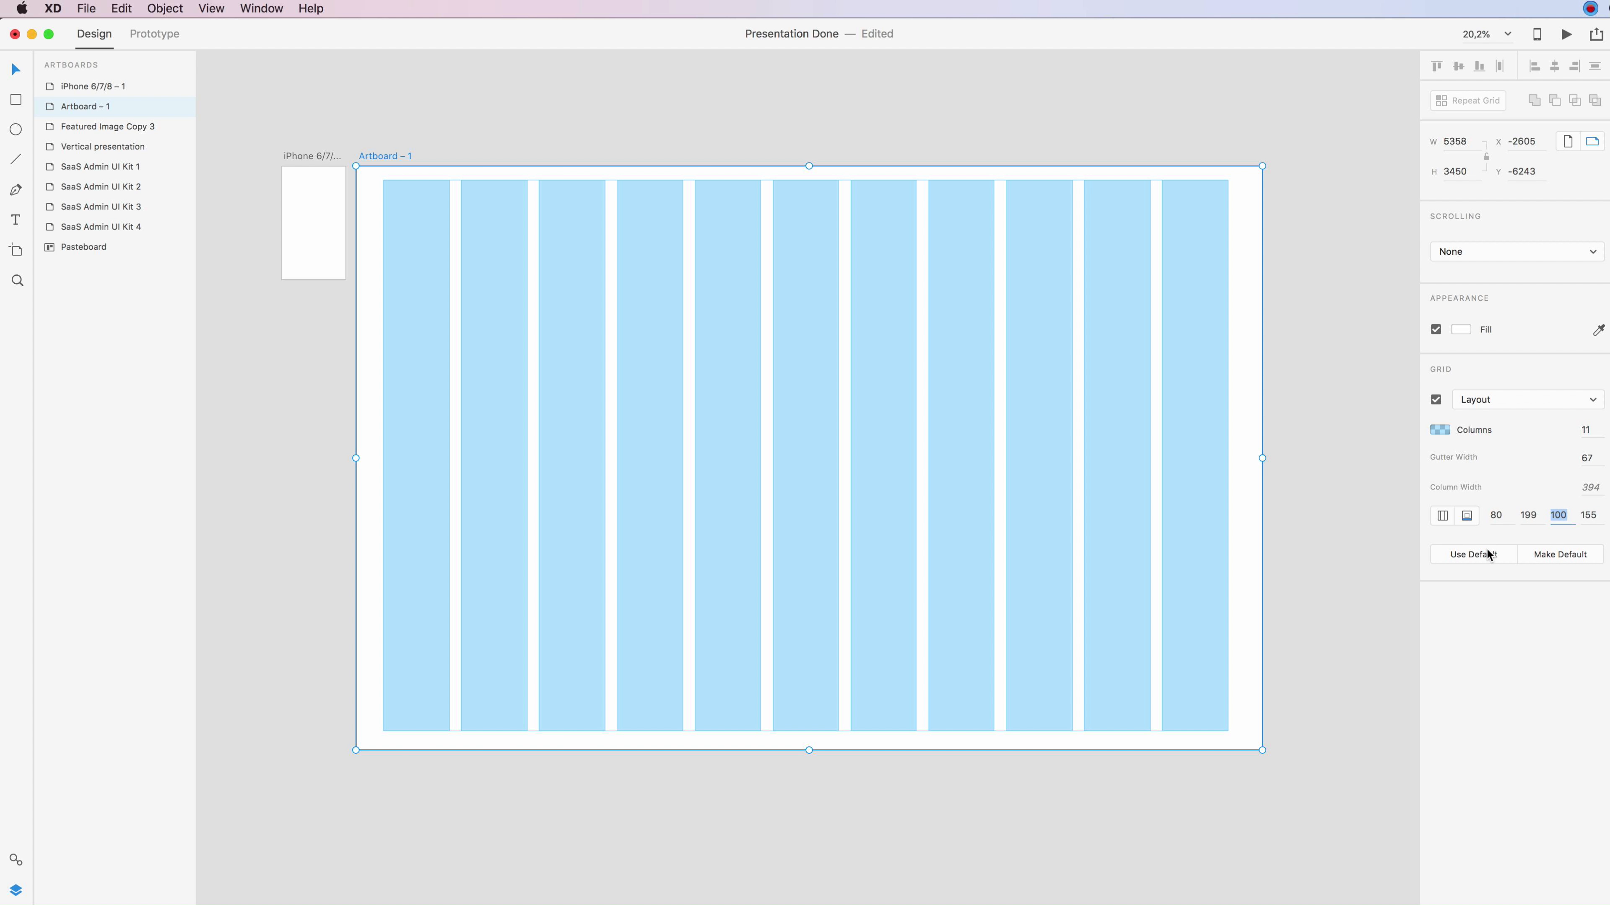
mouse_move(1472, 554)
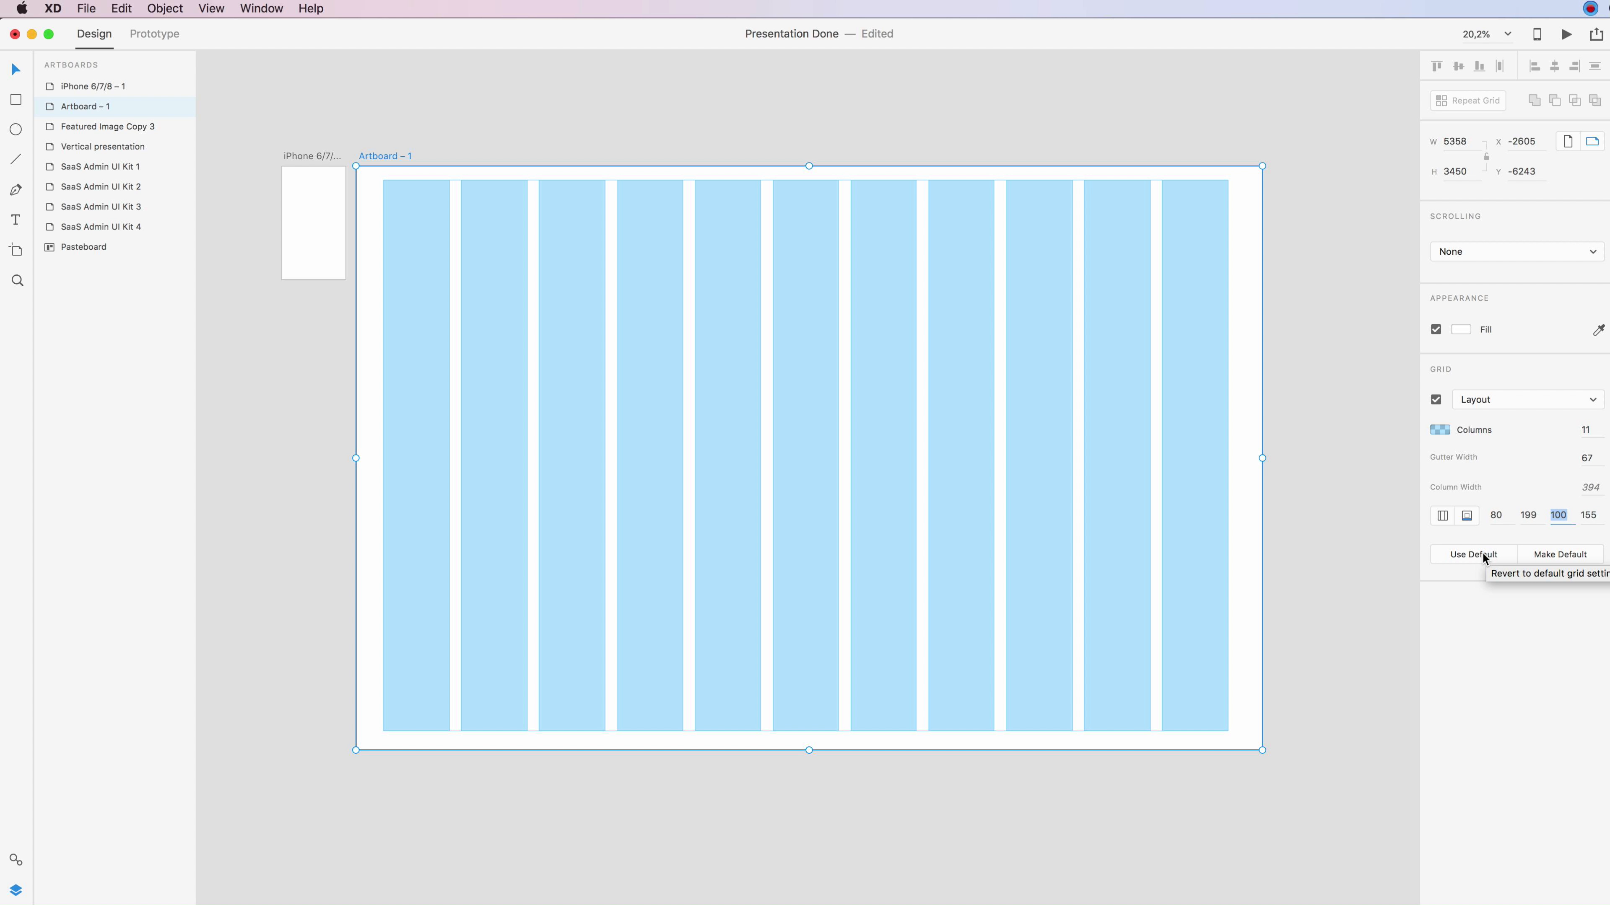
Step: Switch the grid type from Layout to Square and check its colour swatch
left_click(1527, 399)
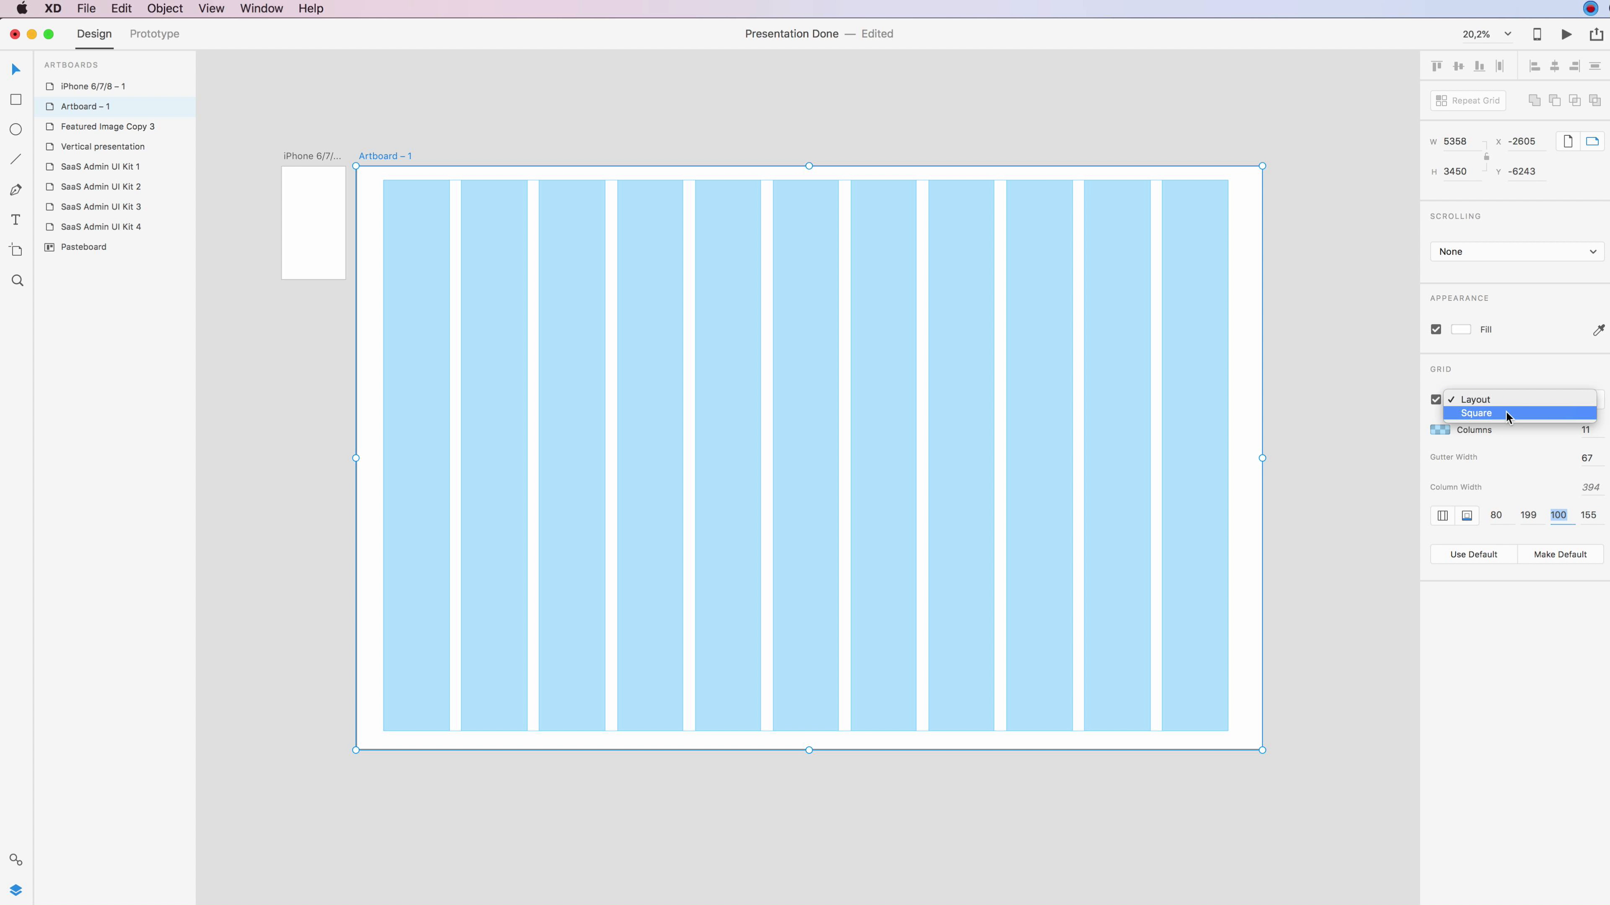
left_click(1476, 413)
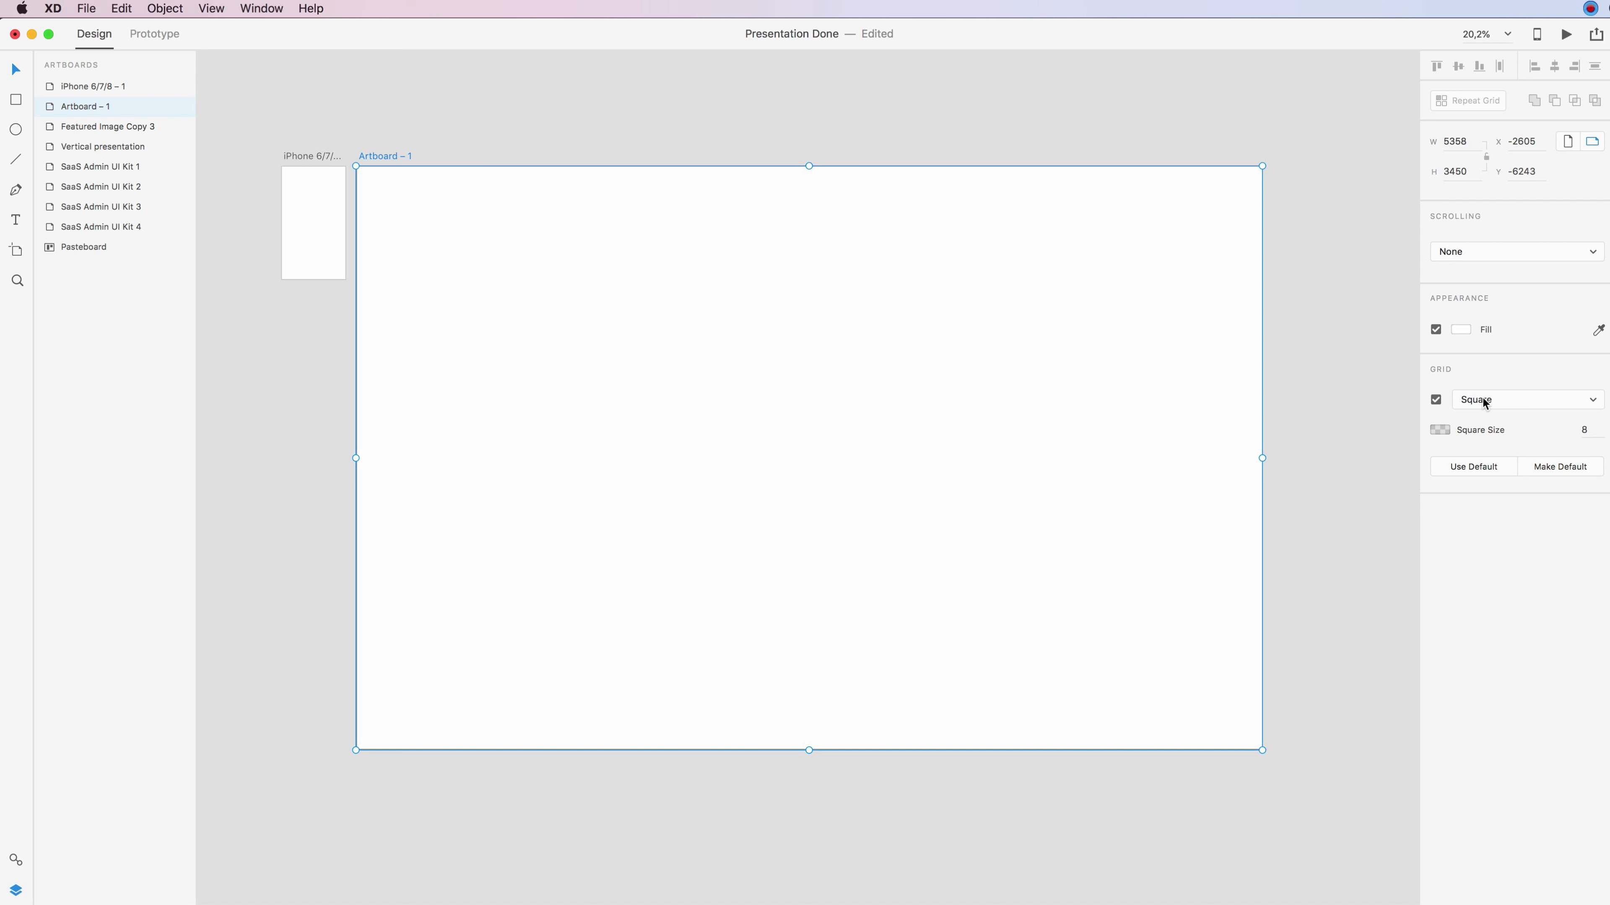
left_click(1441, 429)
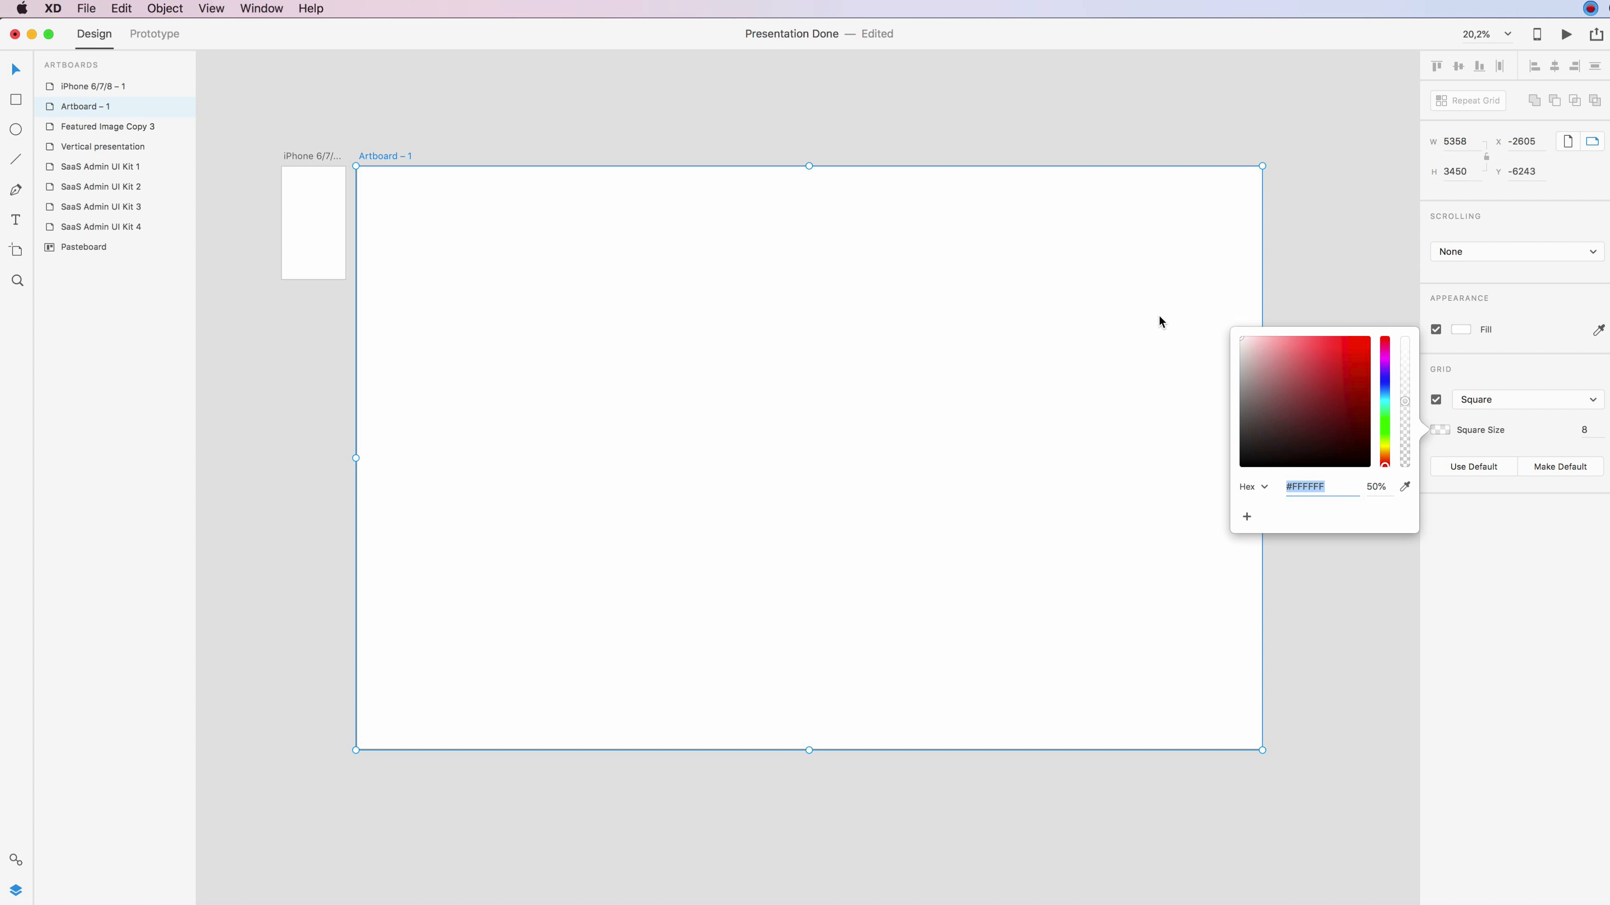
left_click(1583, 430)
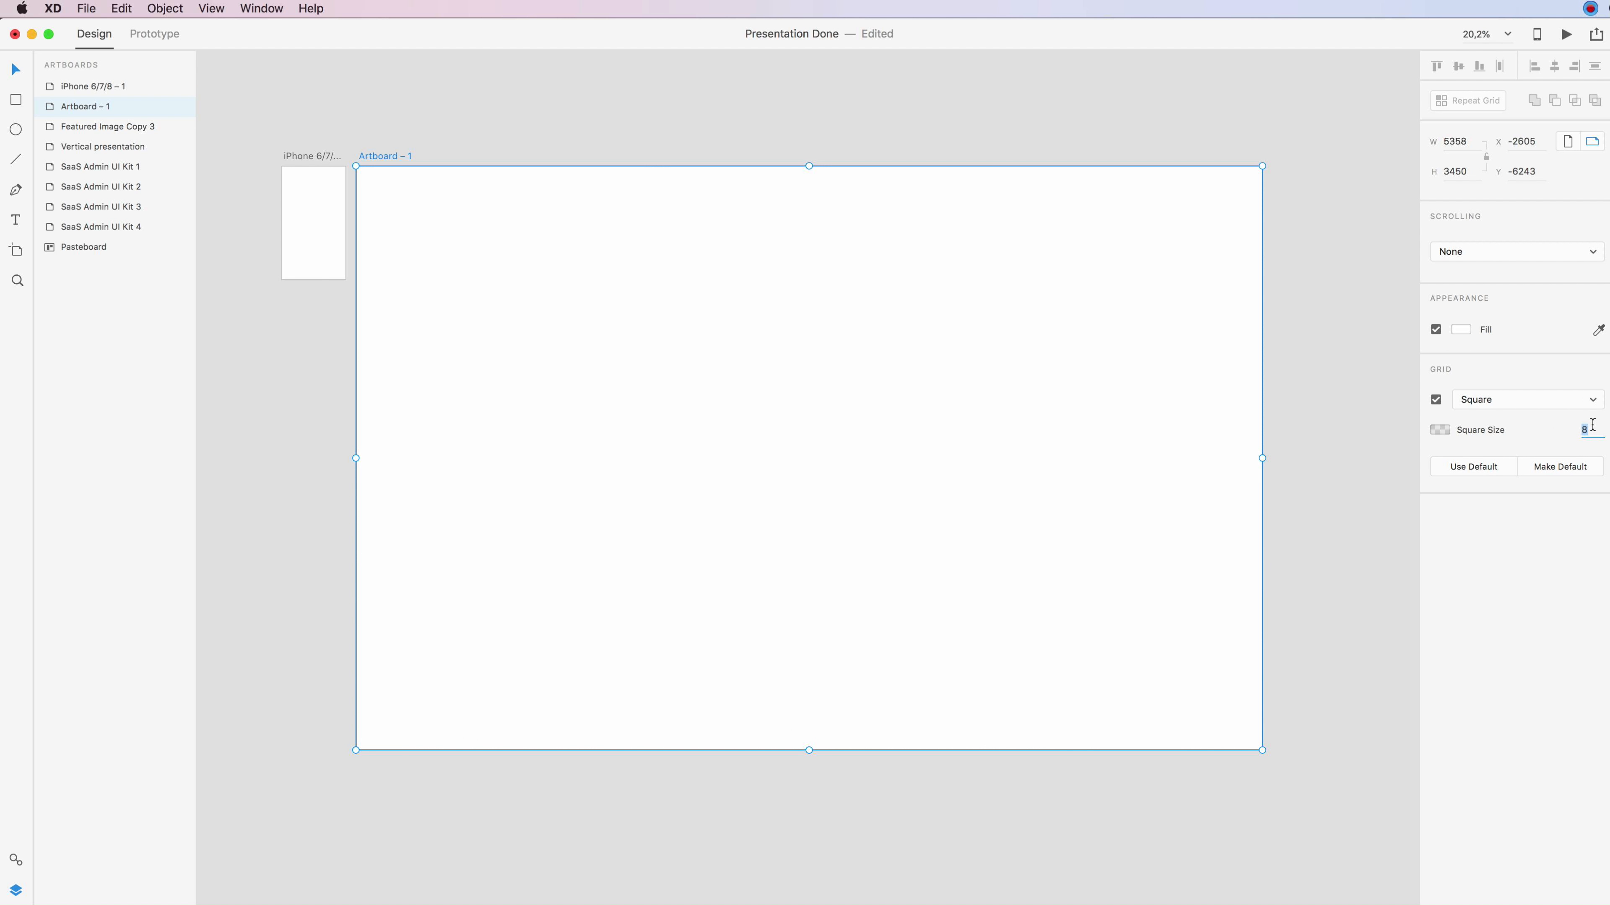
Step: Raise the square size through 58, 118 and 128 to a final 158
type("58")
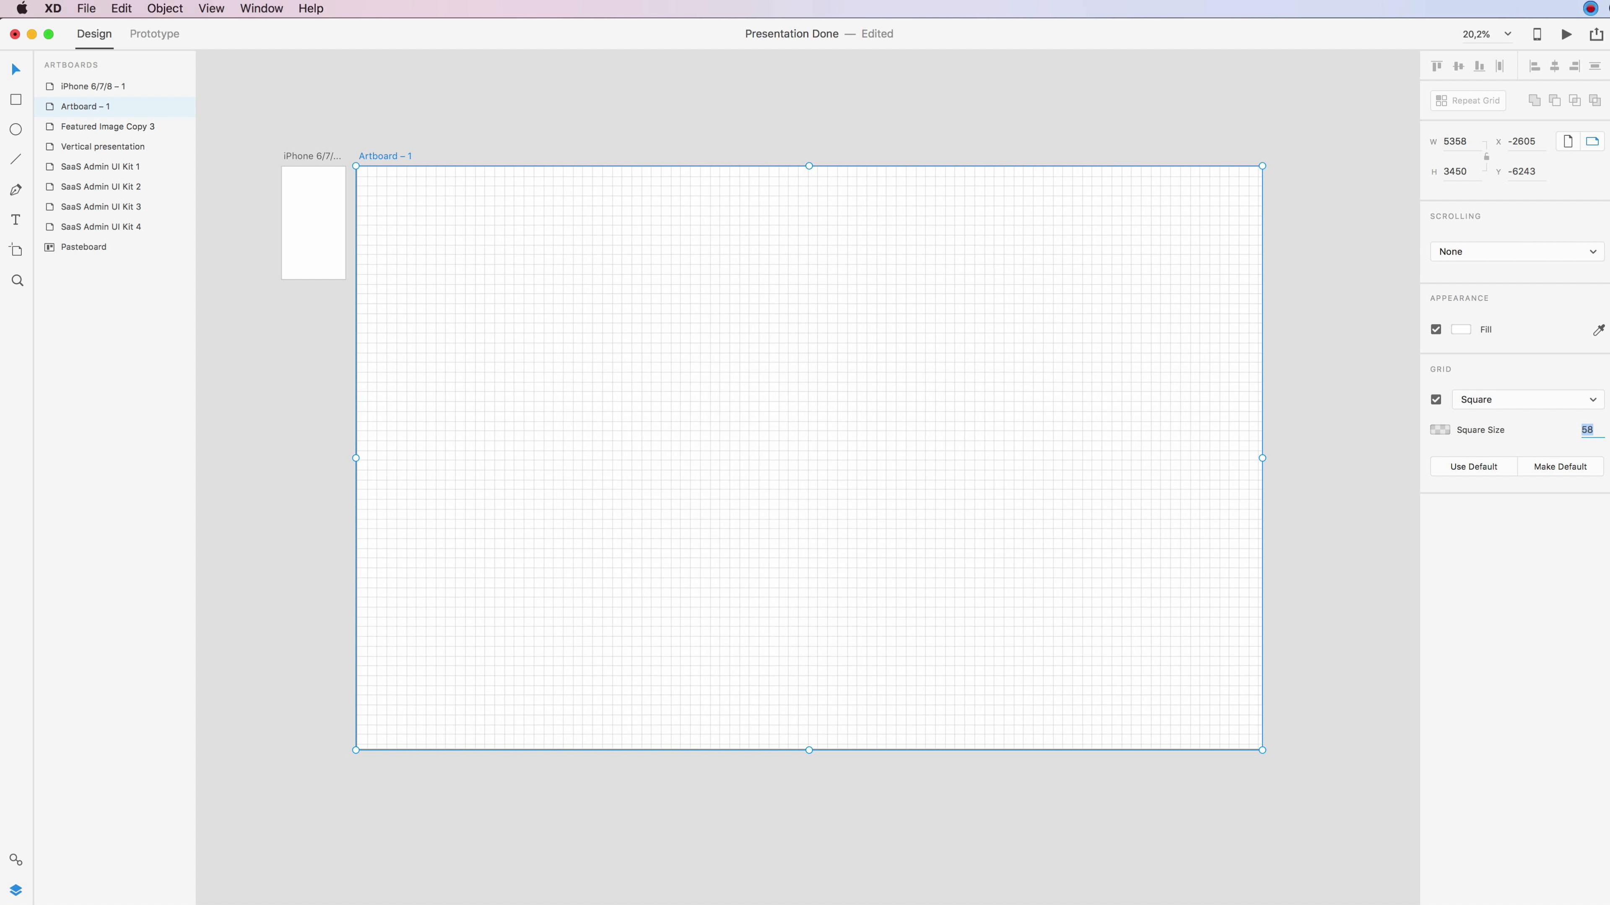
type("118")
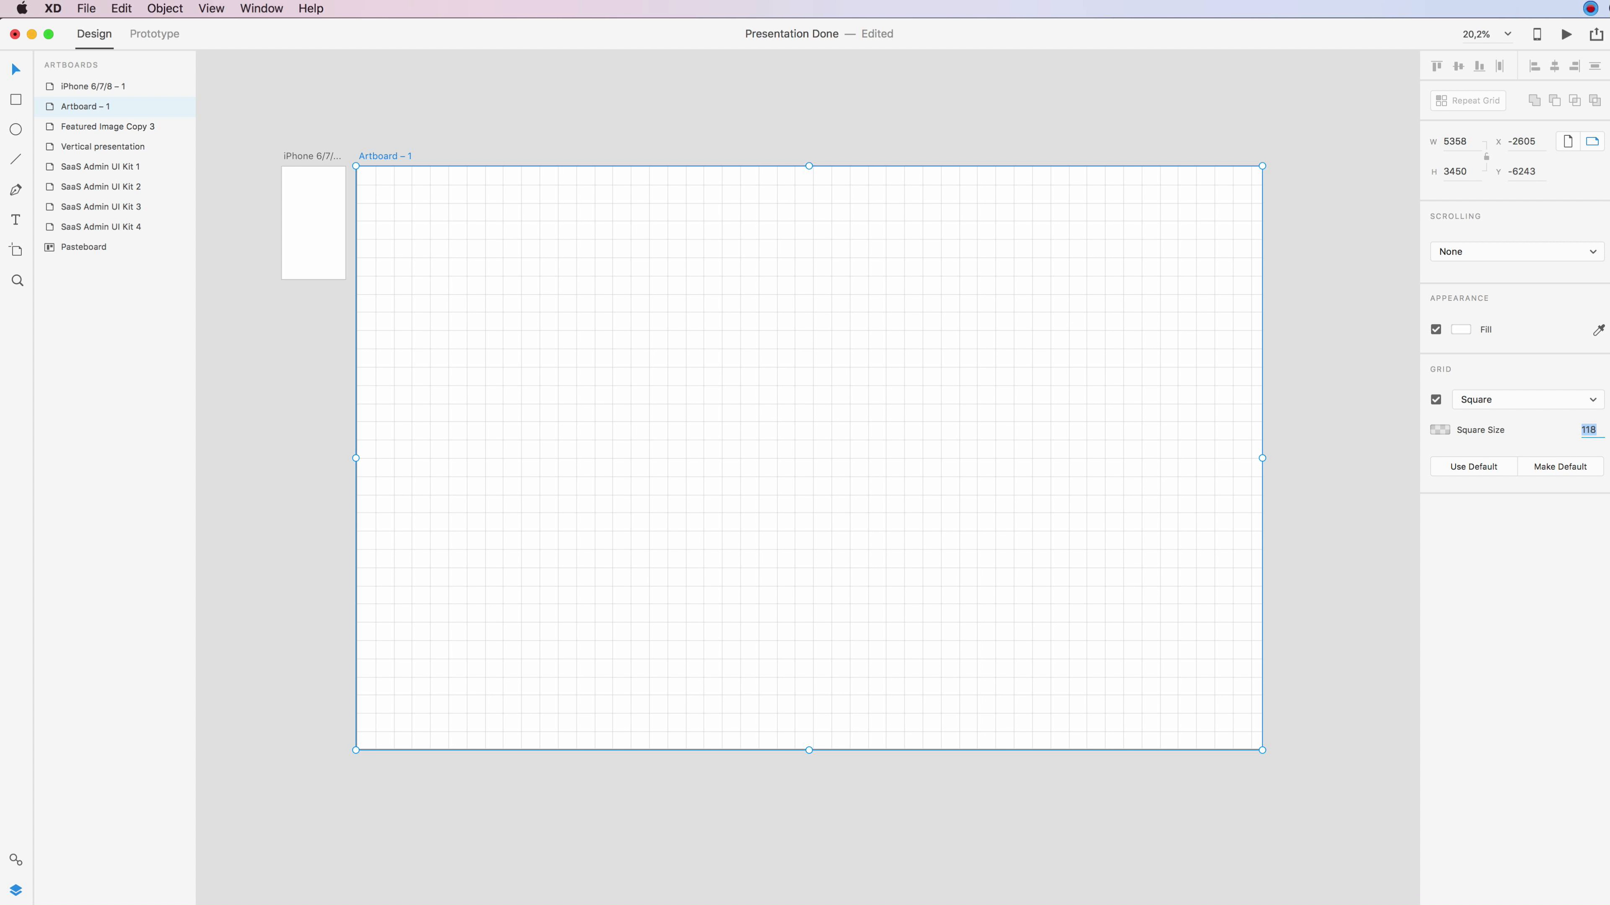
type("128")
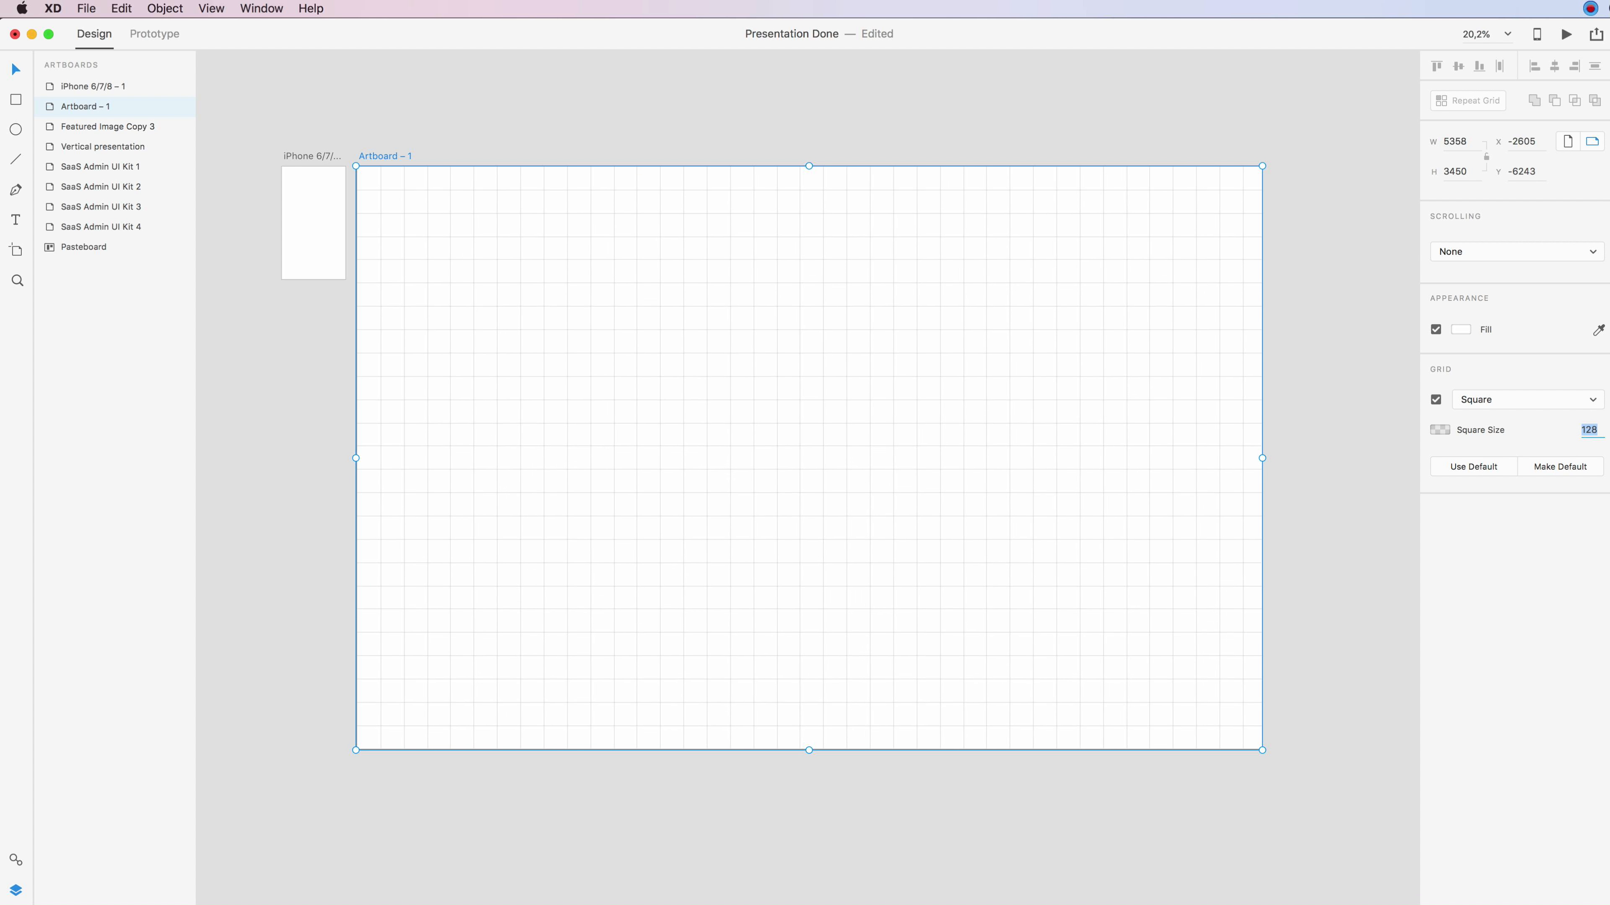
type("158")
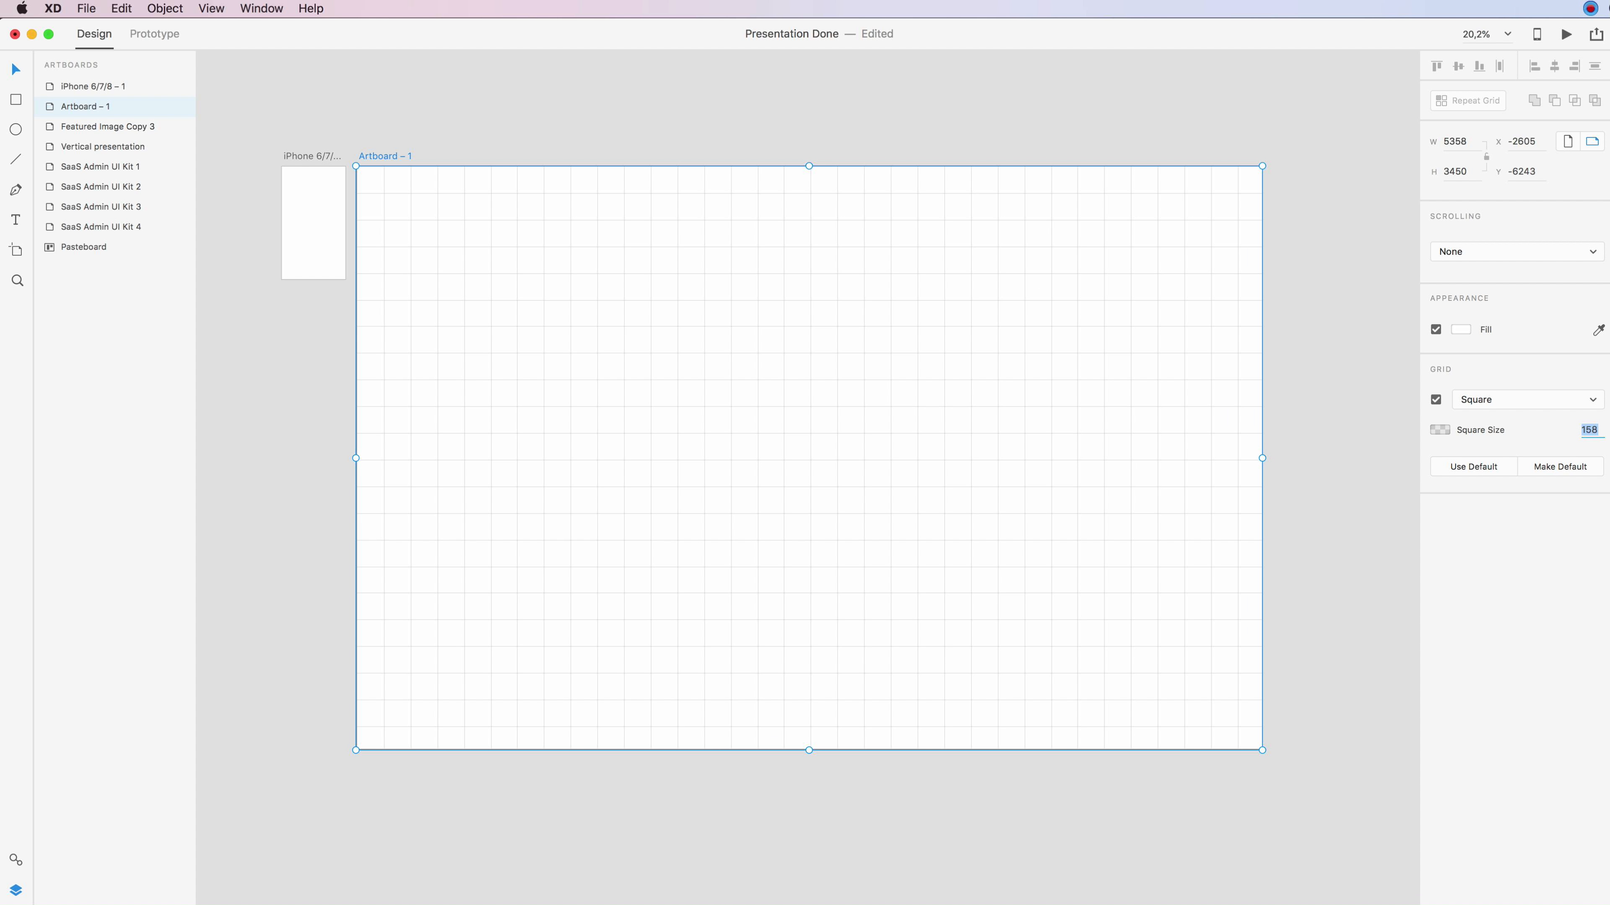
Step: Return the grid type to Layout, restoring the 11-column grid with 67 gutters and margins
left_click(1527, 399)
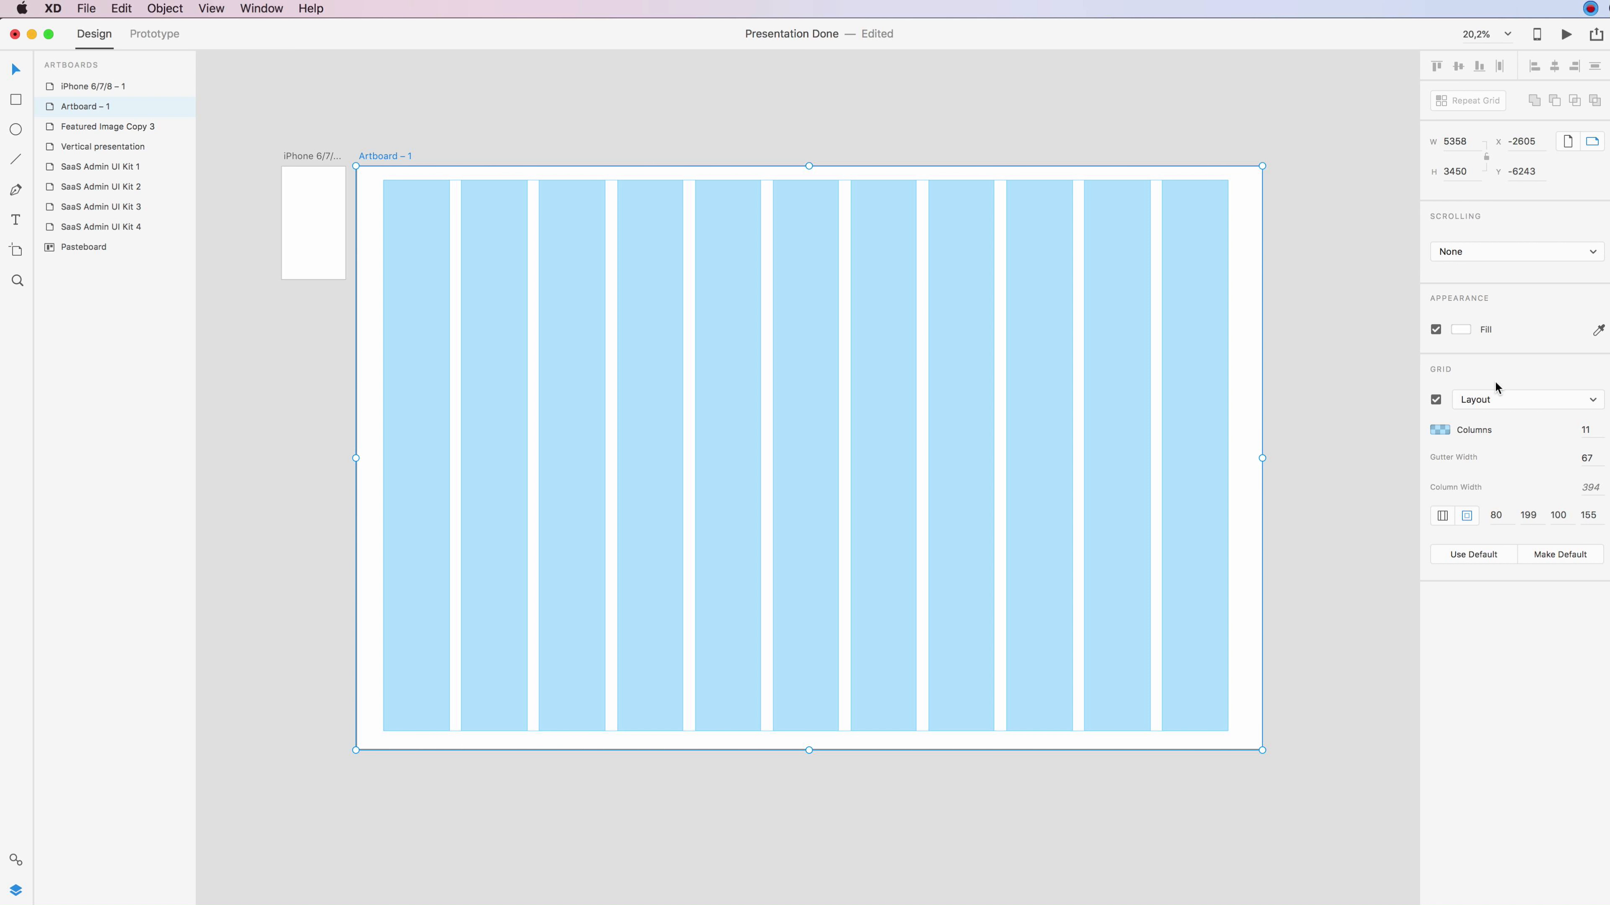
mouse_move(1509, 367)
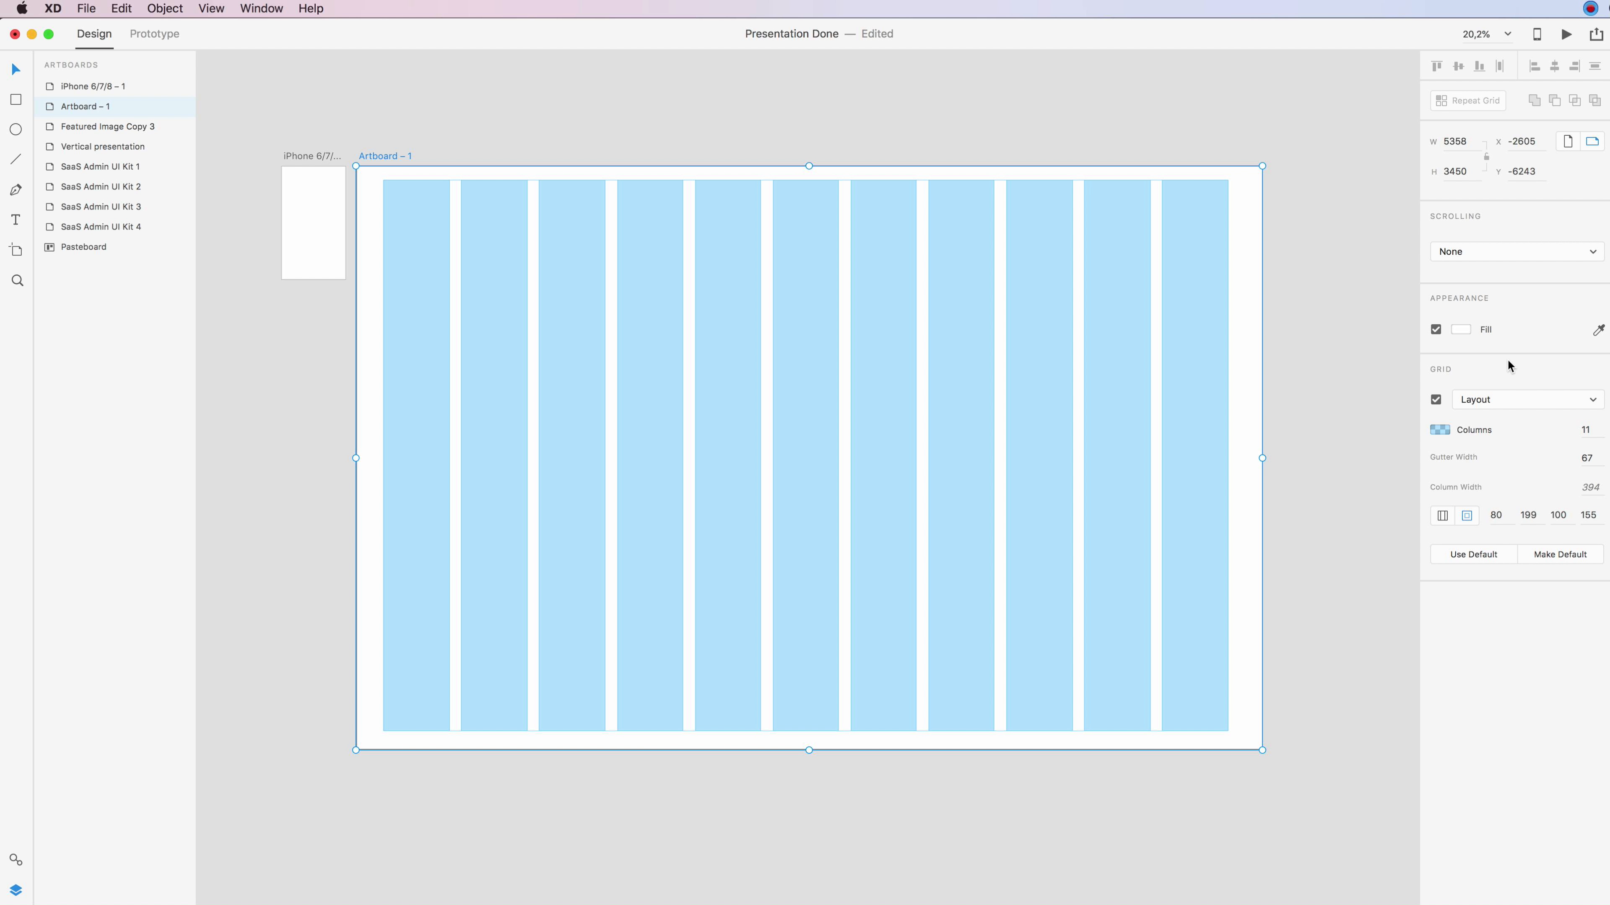
mouse_move(1515, 367)
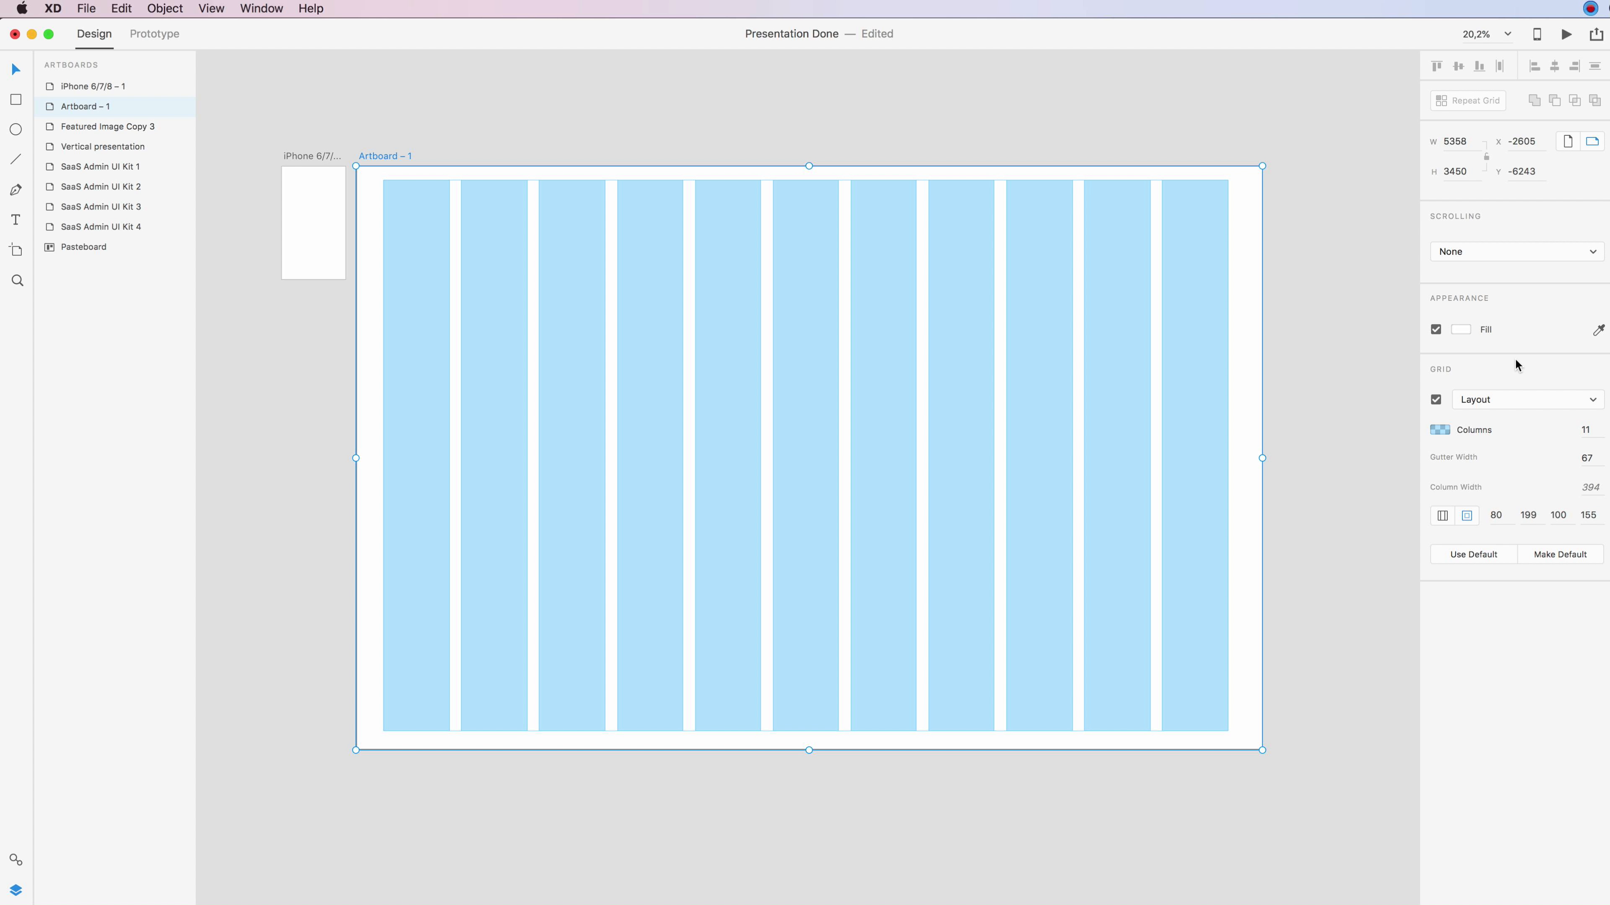
mouse_move(492, 98)
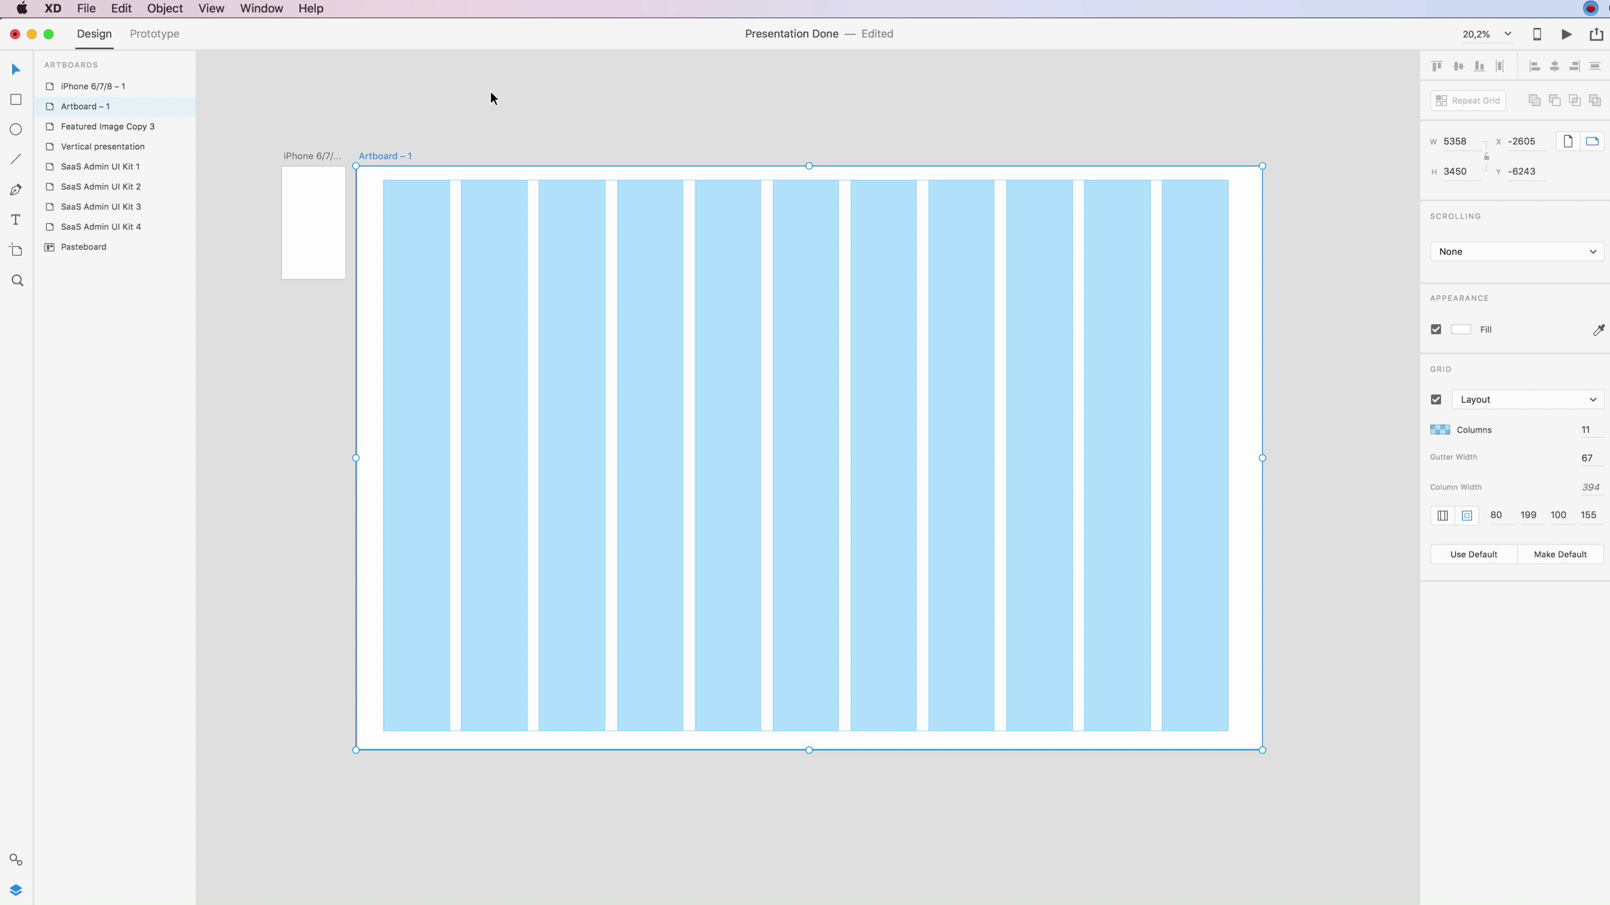
mouse_move(764, 382)
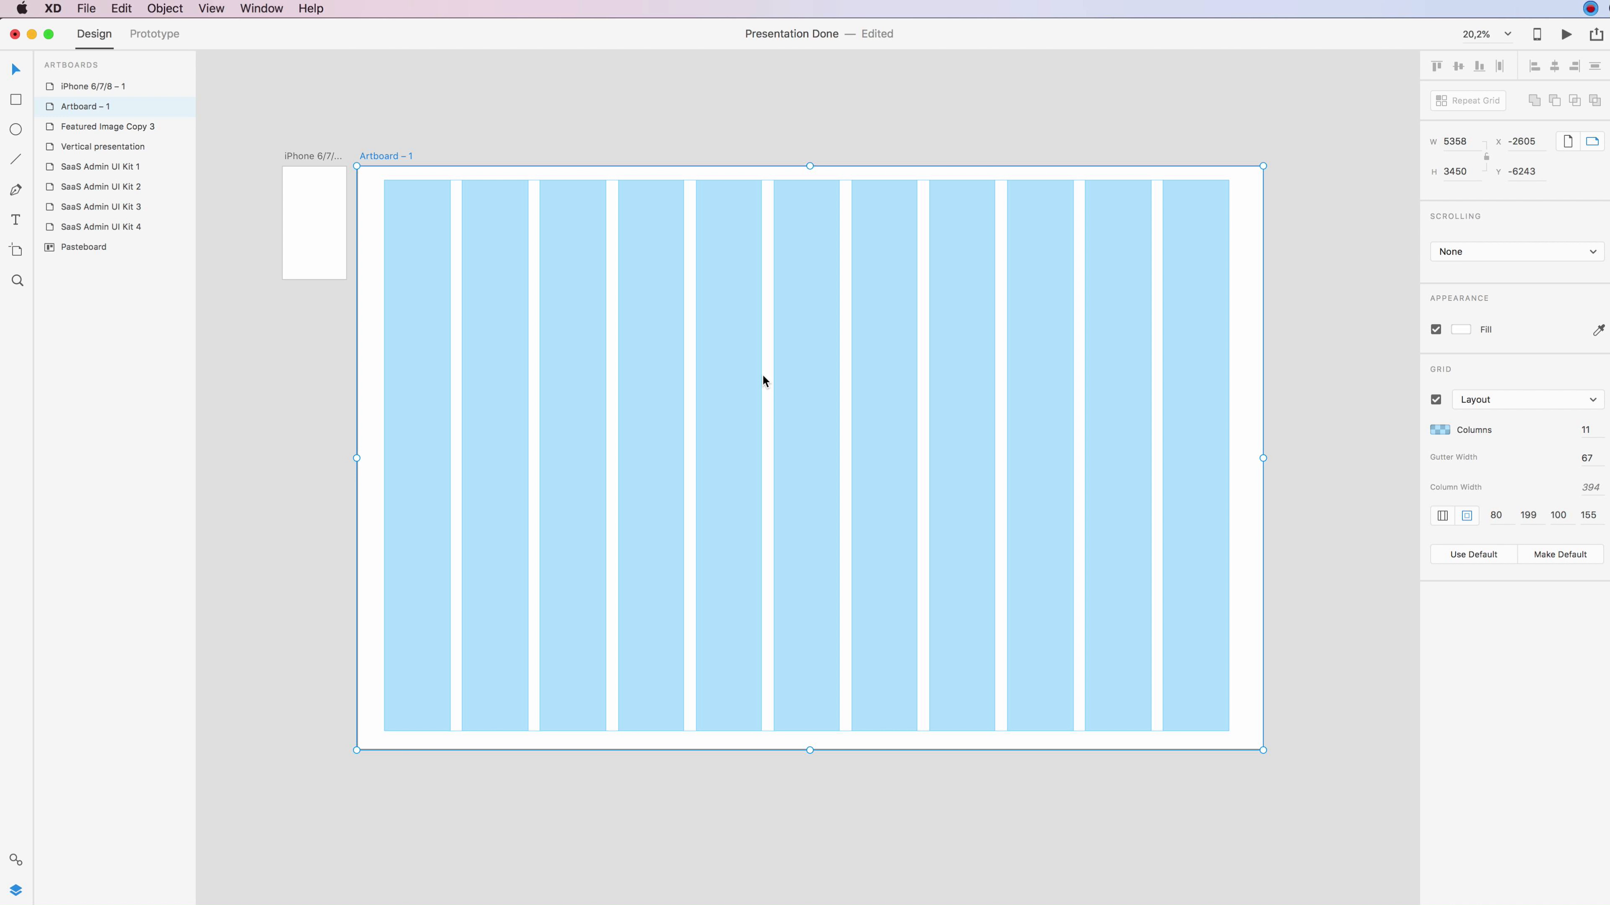
mouse_move(772, 152)
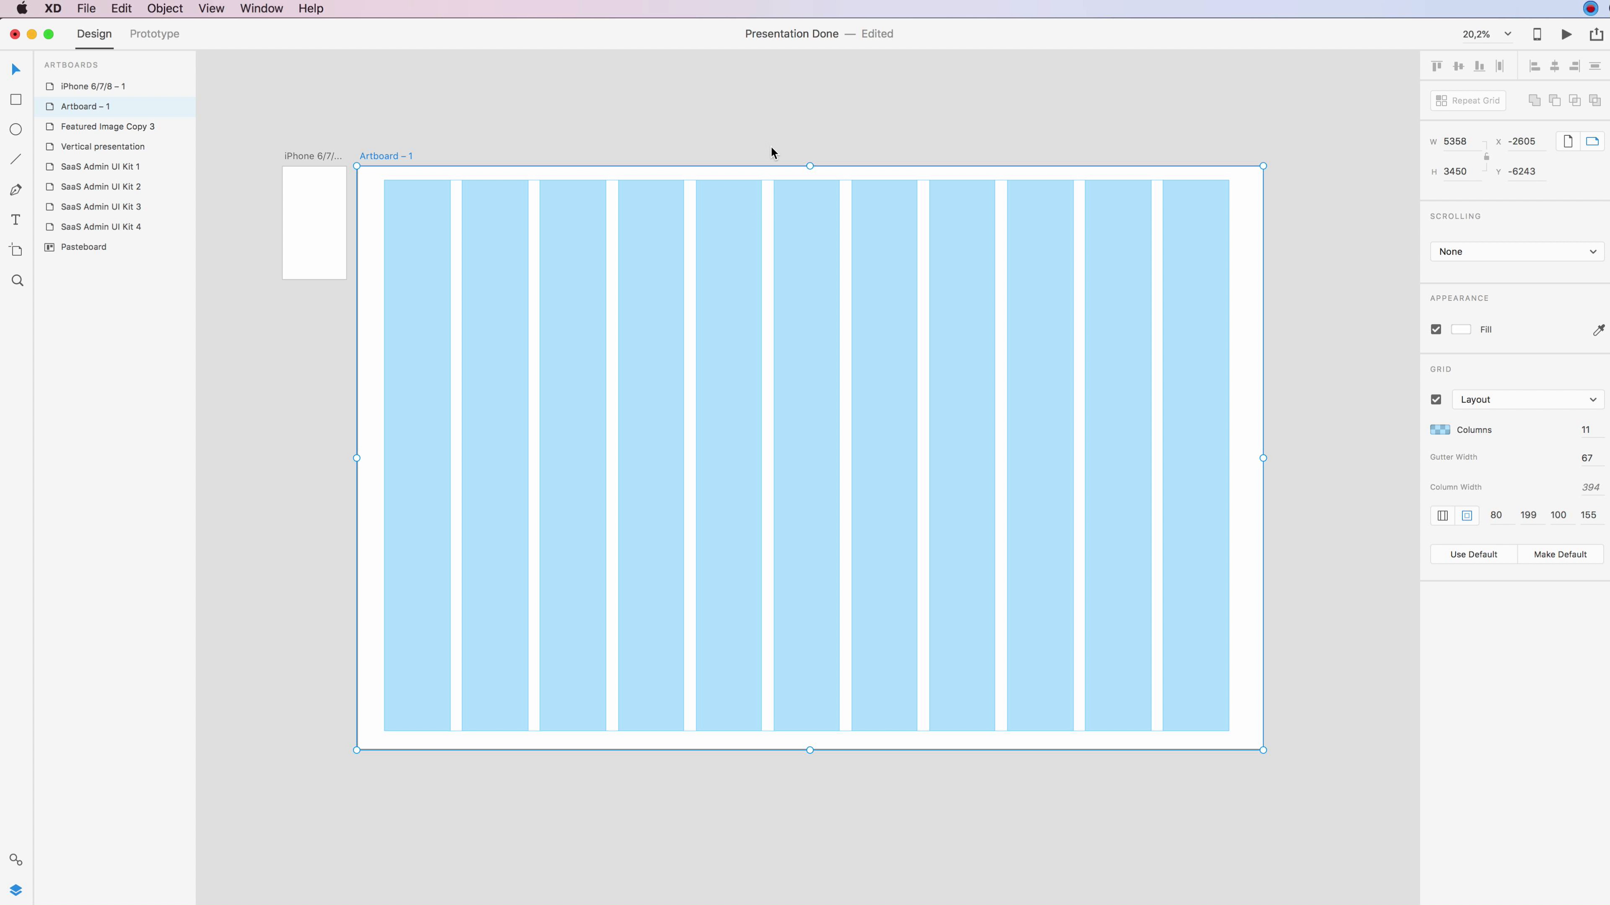
mouse_move(846, 140)
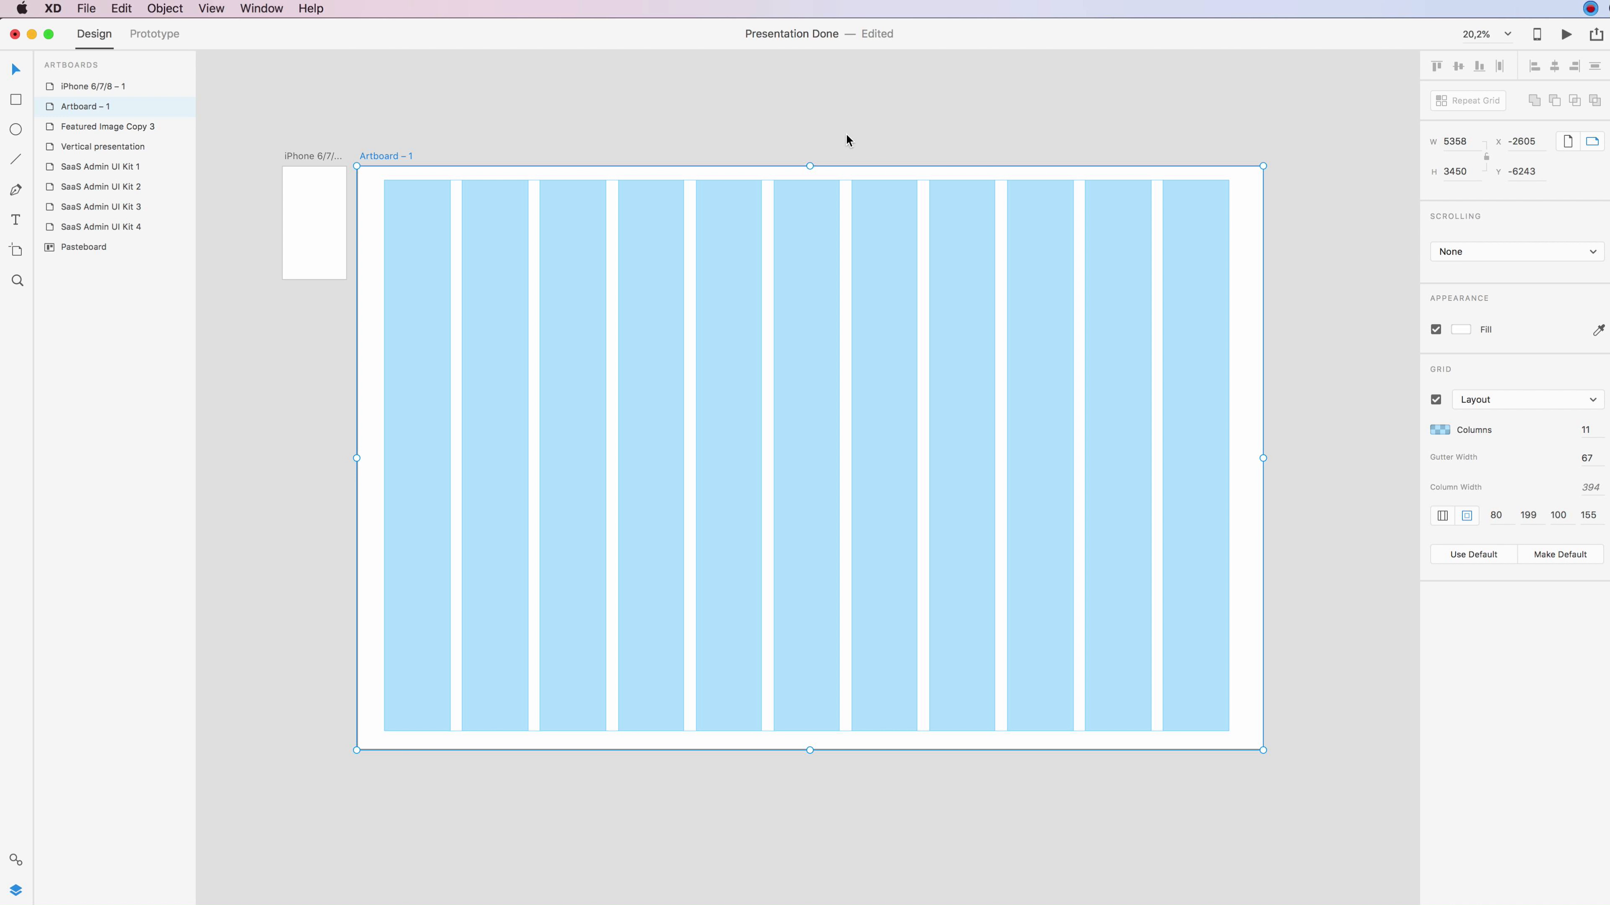
mouse_move(906, 68)
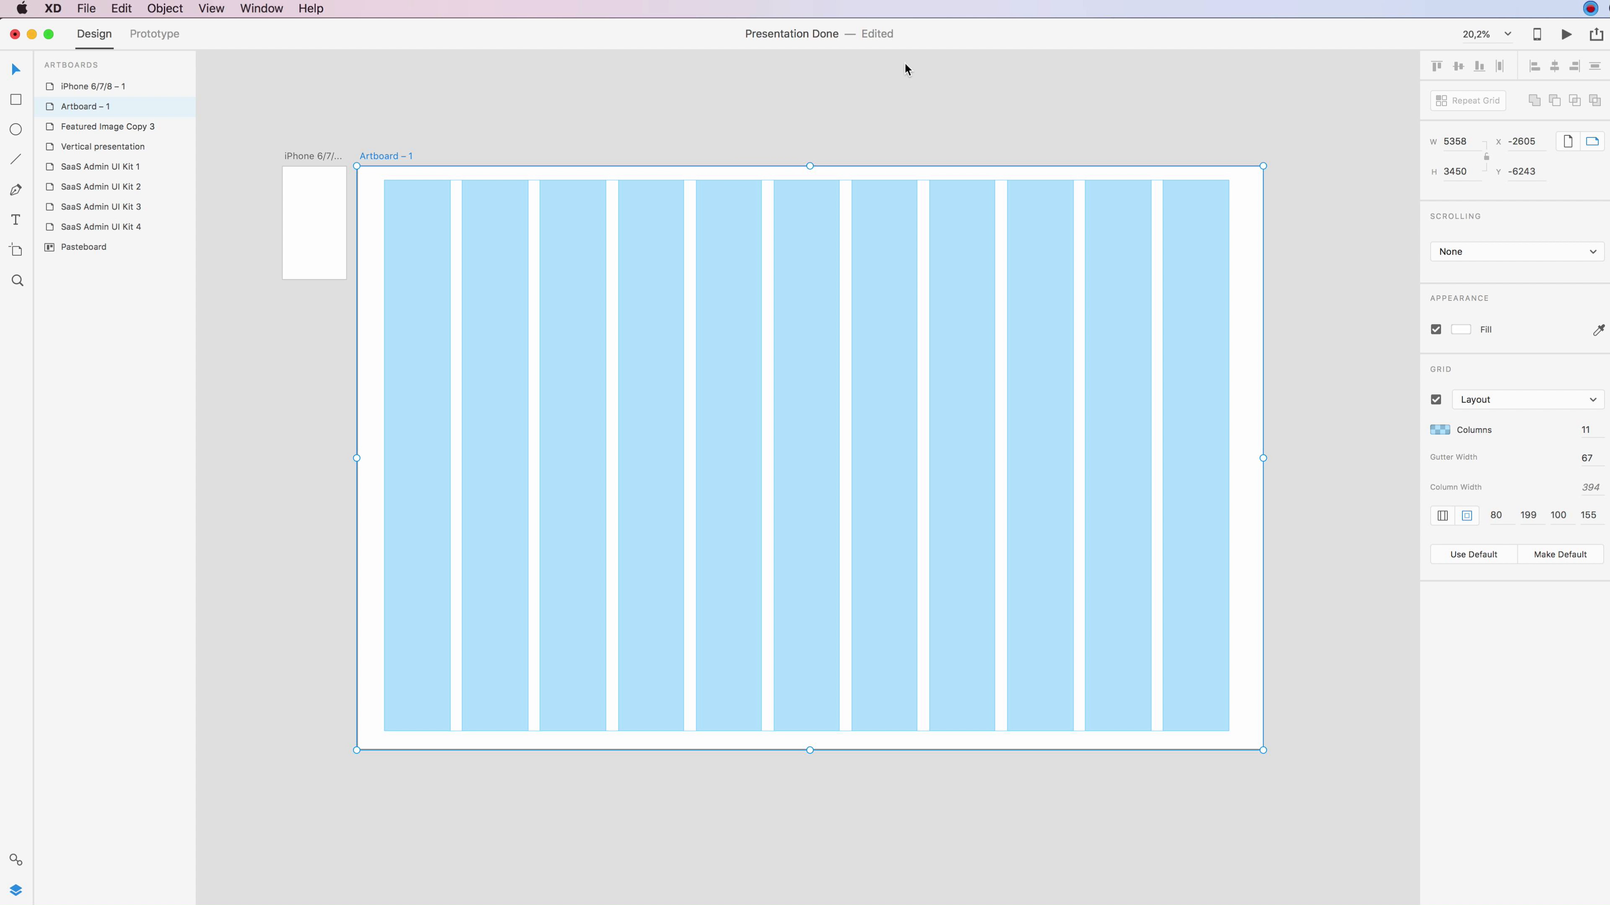
mouse_move(881, 384)
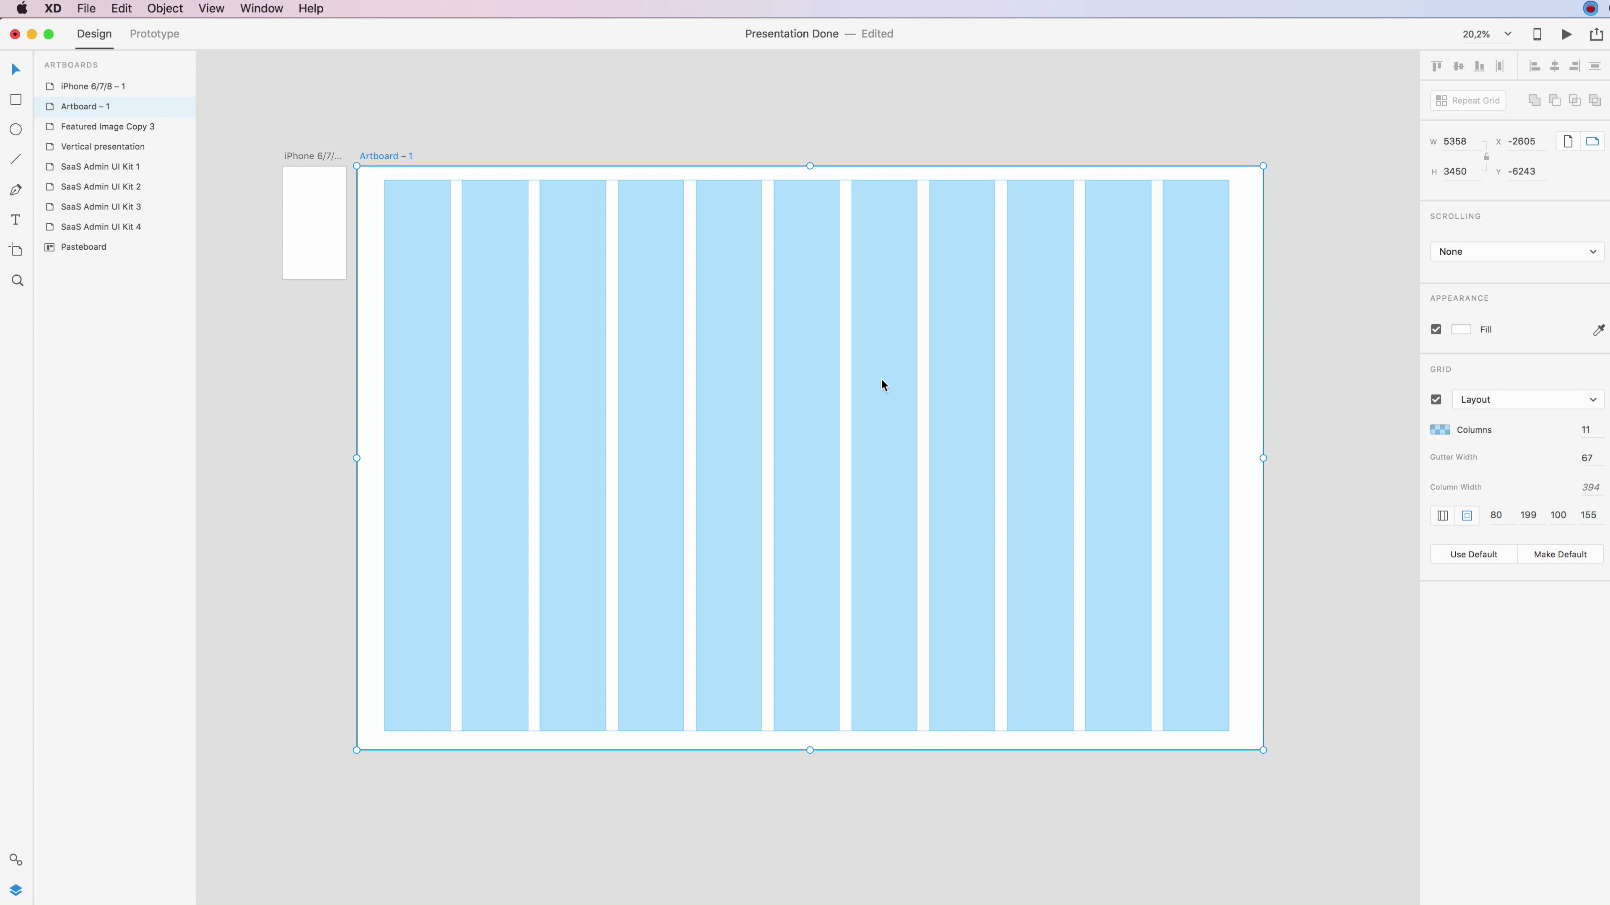
mouse_move(780, 121)
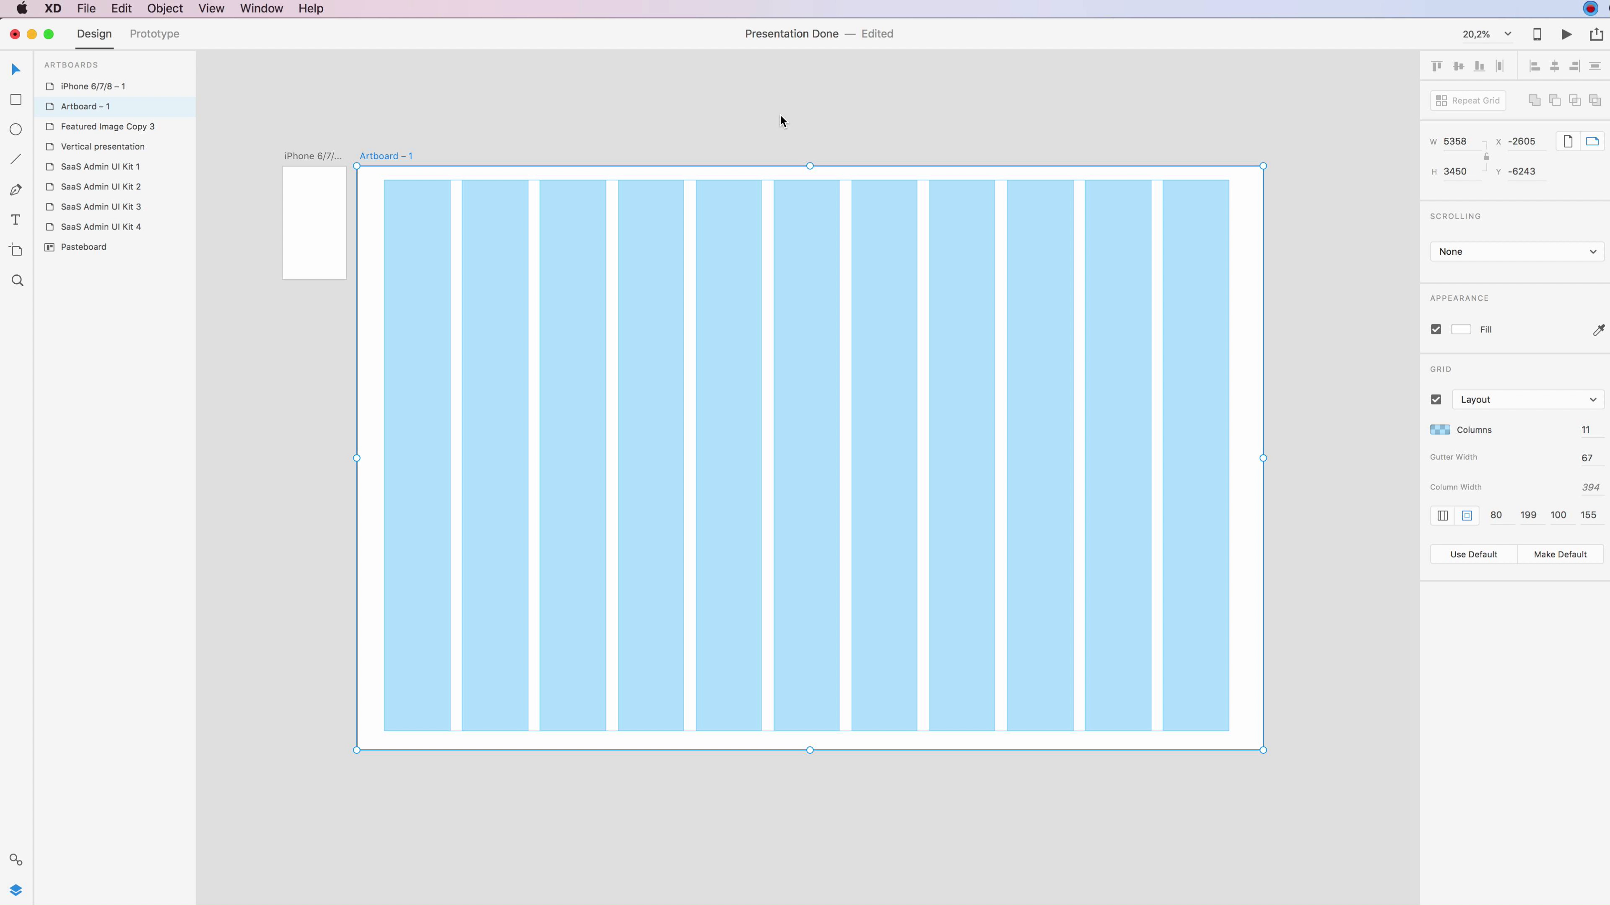
mouse_move(1567, 11)
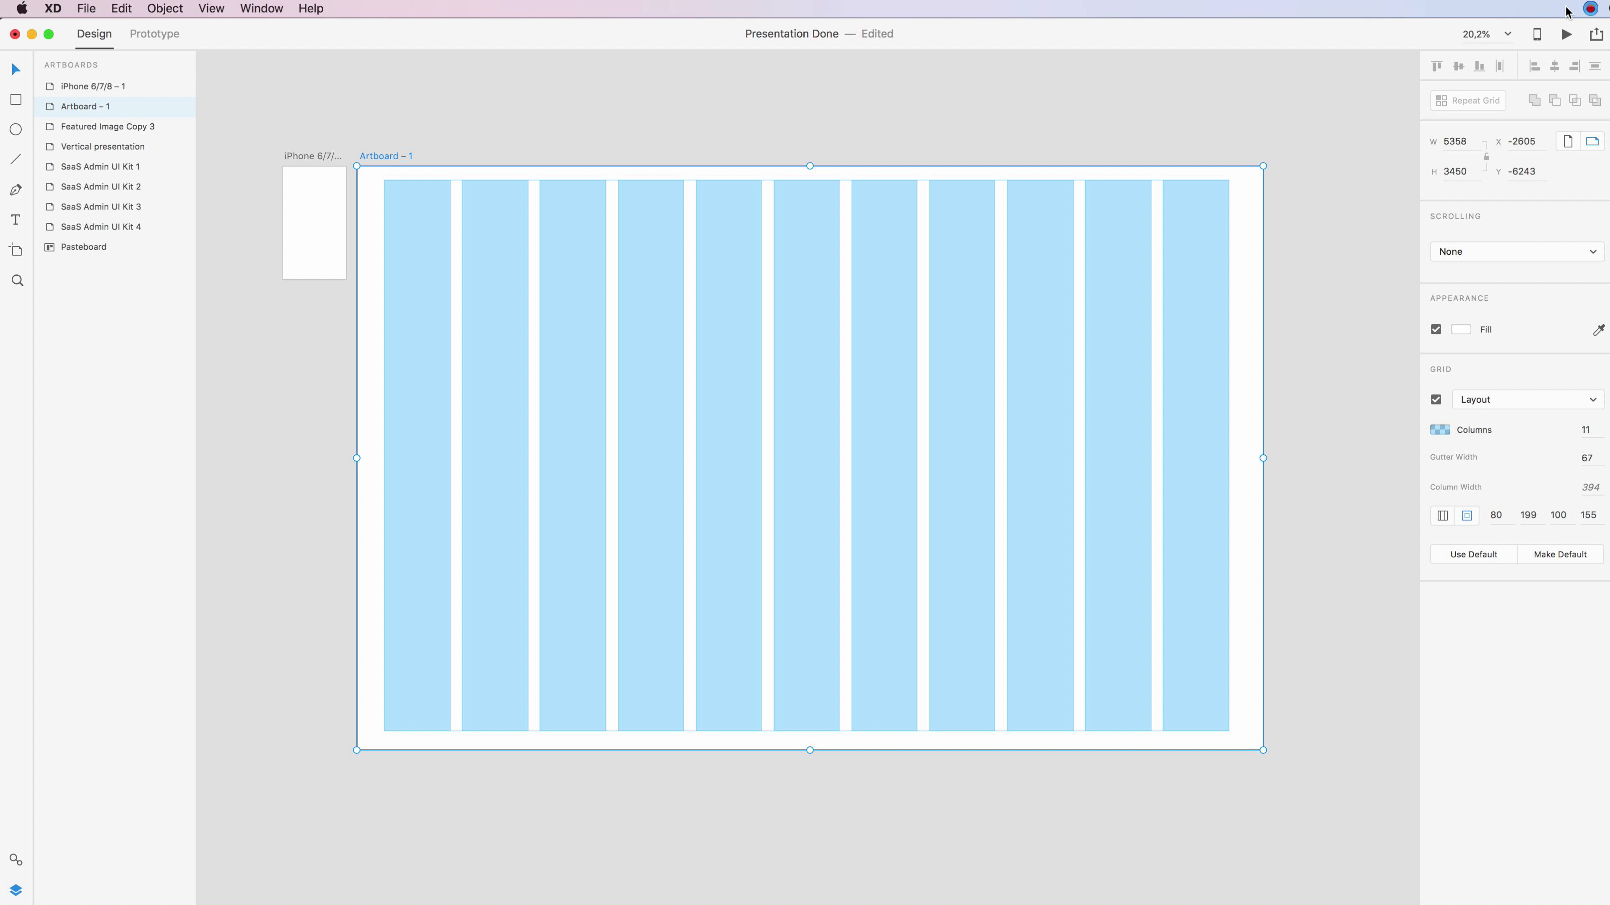